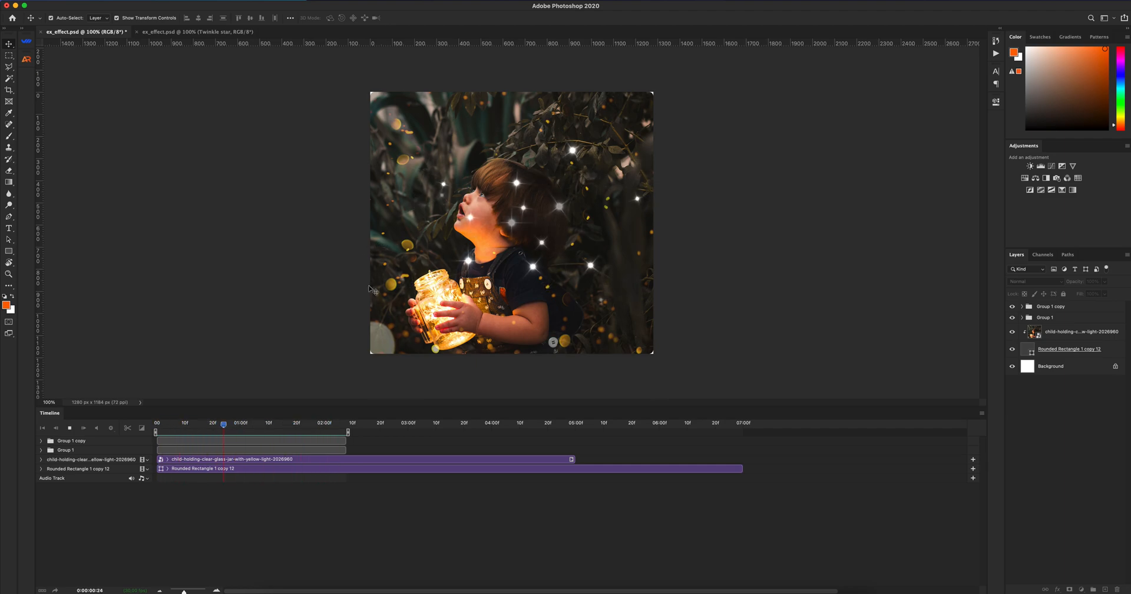
- Preview the star, switch to the Twinkle star document, and toggle its star layer's visibility
{"action": "left_click_drag", "start_coordinate": [222, 422], "coordinate": [200, 423]}
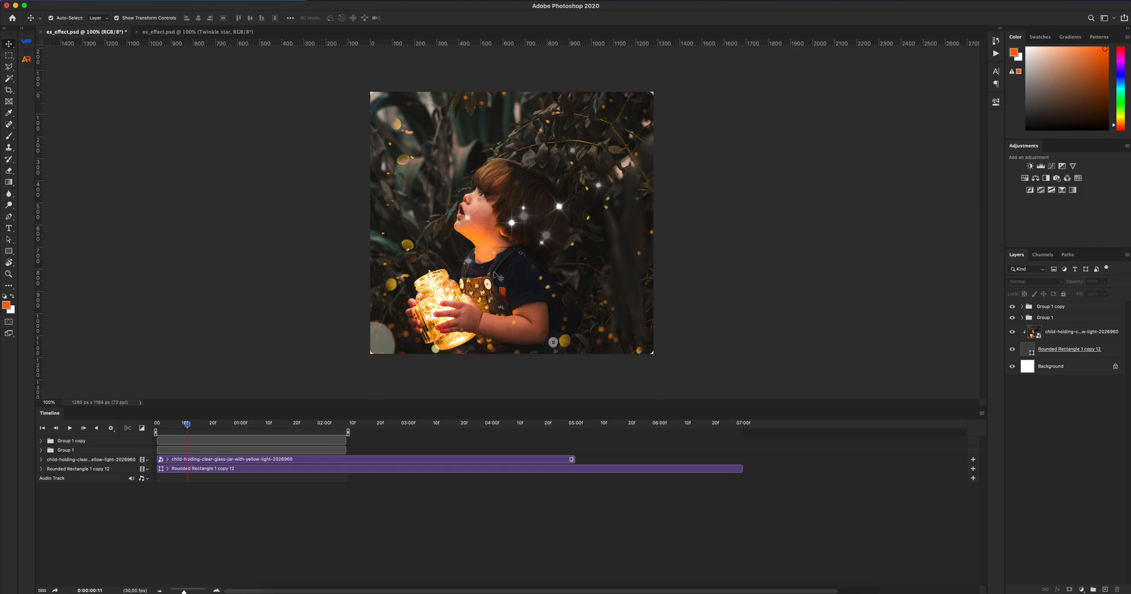
{"action": "mouse_move", "coordinate": [348, 220]}
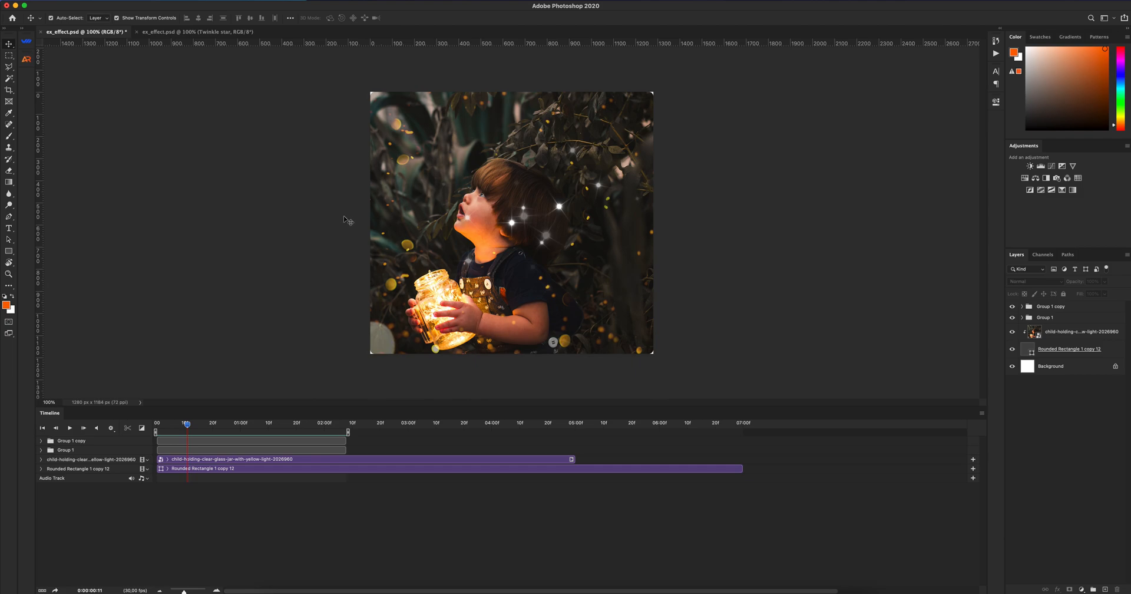
{"action": "left_click", "coordinate": [195, 31]}
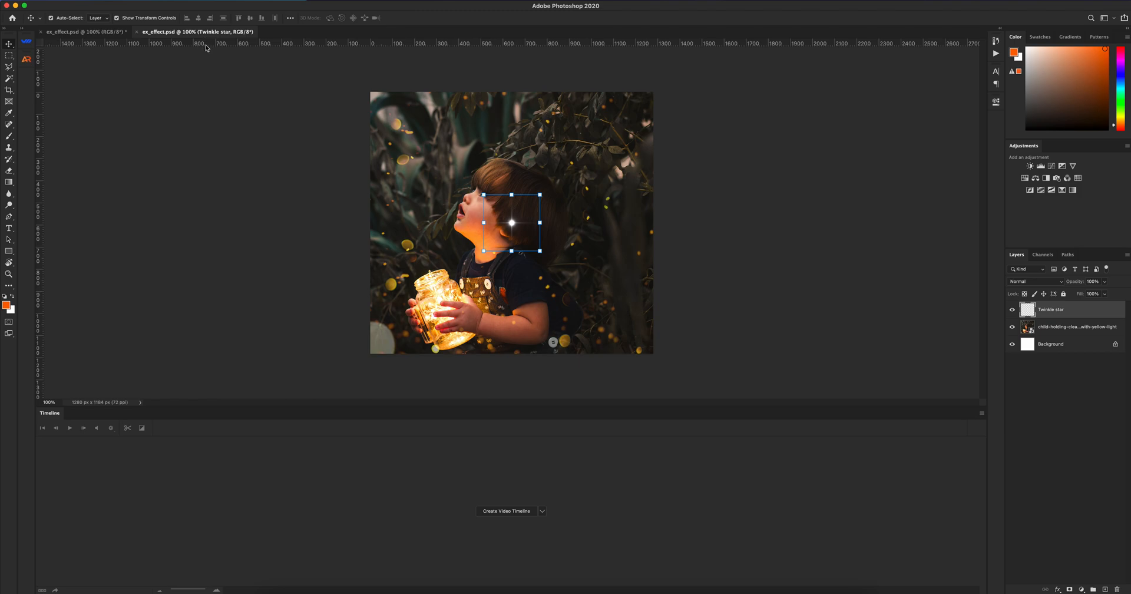
{"action": "mouse_move", "coordinate": [451, 221]}
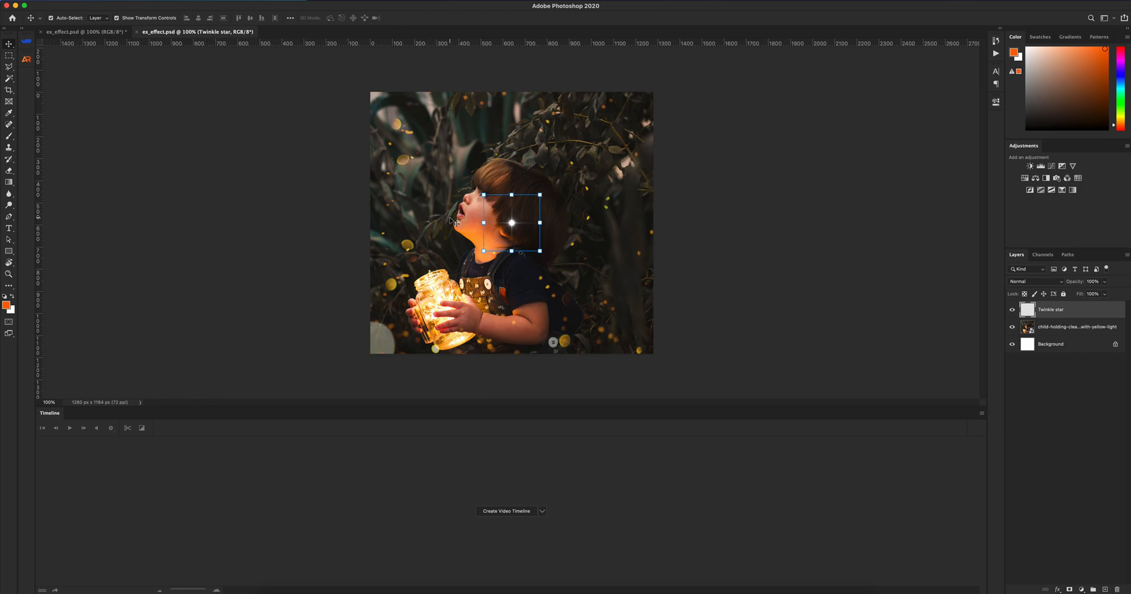
{"action": "left_click", "coordinate": [1012, 309]}
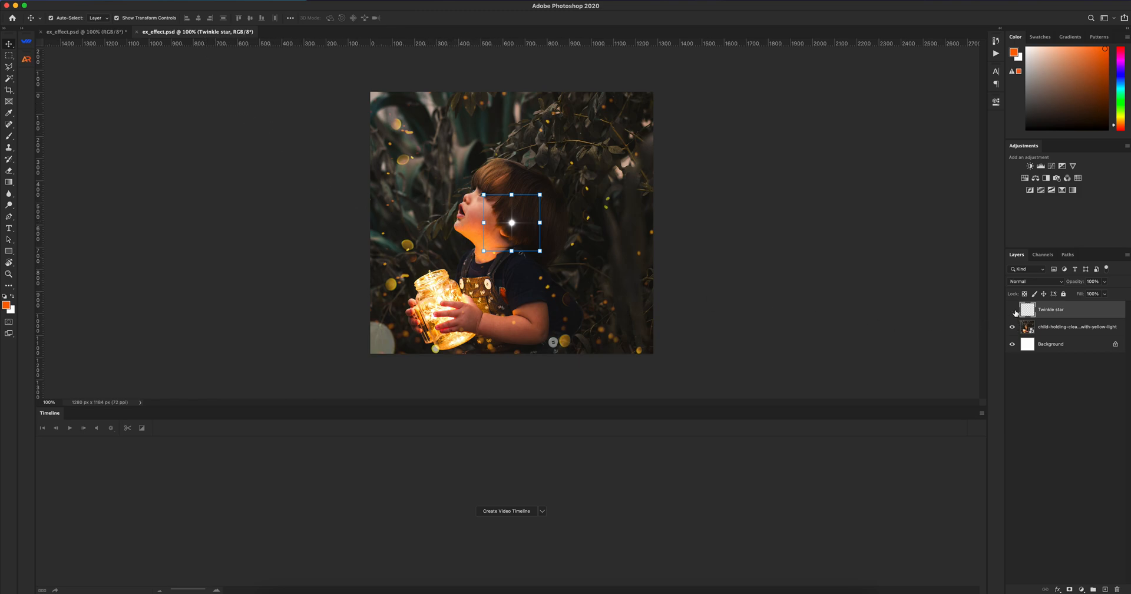
{"action": "left_click", "coordinate": [1011, 309]}
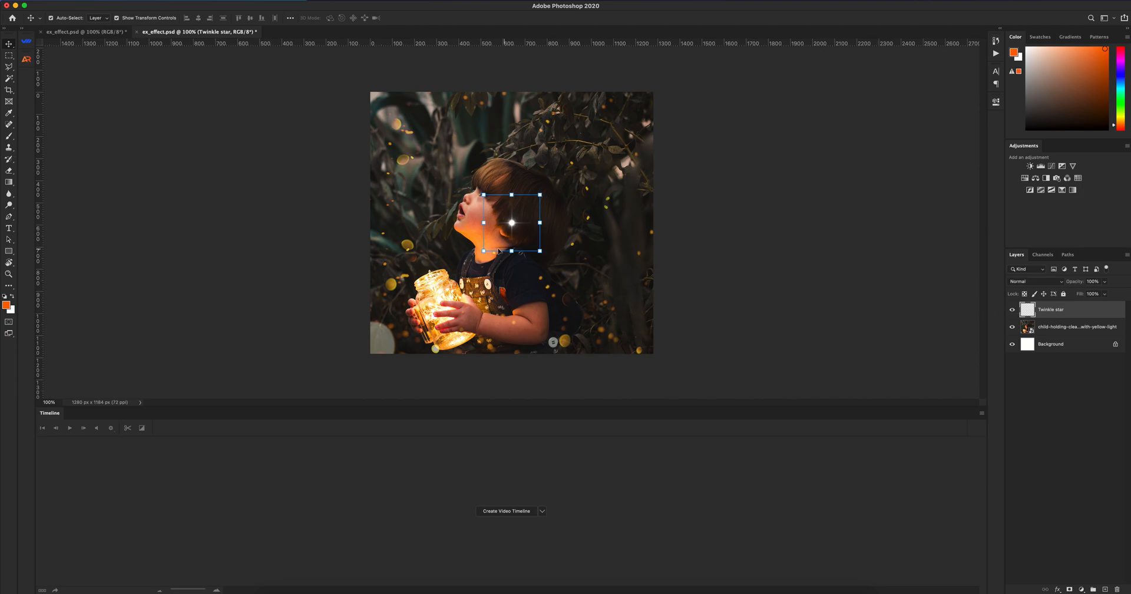
{"action": "mouse_move", "coordinate": [537, 261]}
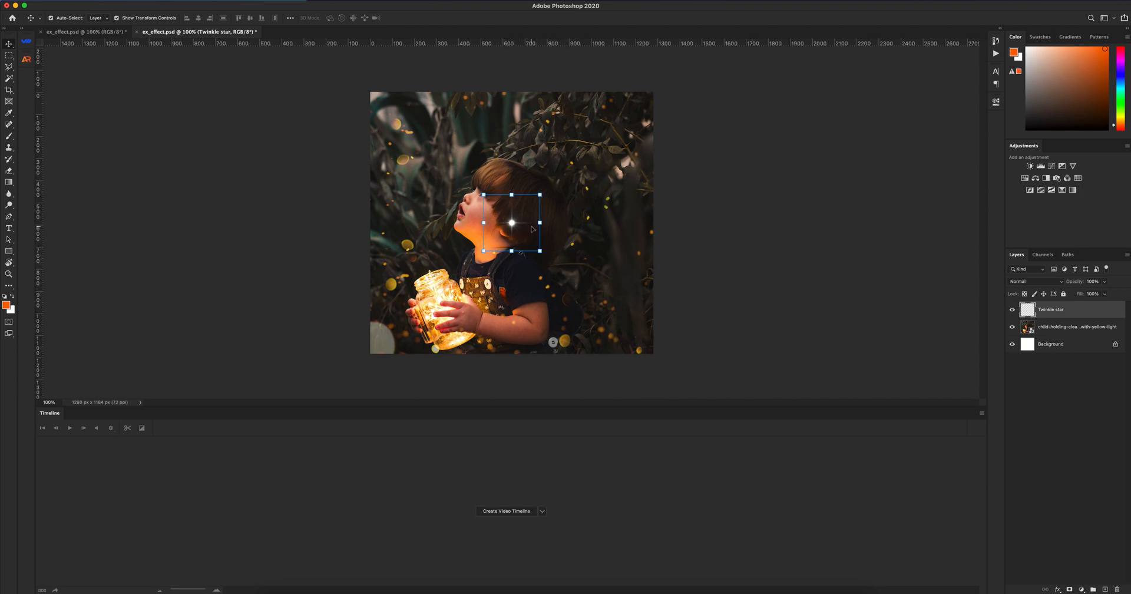
{"action": "left_click", "coordinate": [1011, 309]}
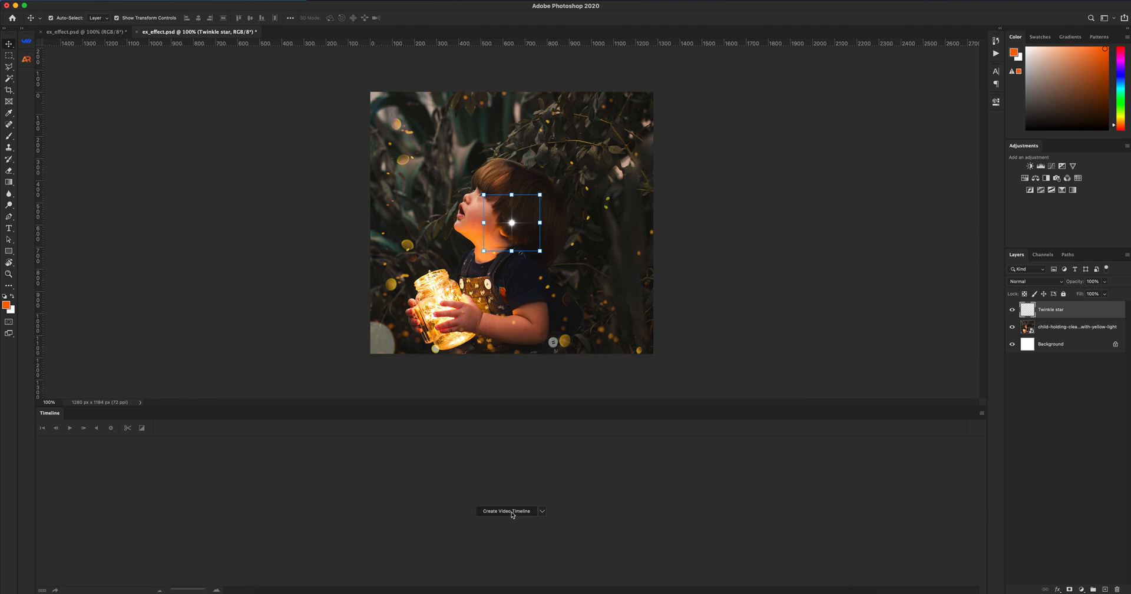
- Create a video timeline for the star and photo layers at 30 fps
{"action": "left_click", "coordinate": [507, 511]}
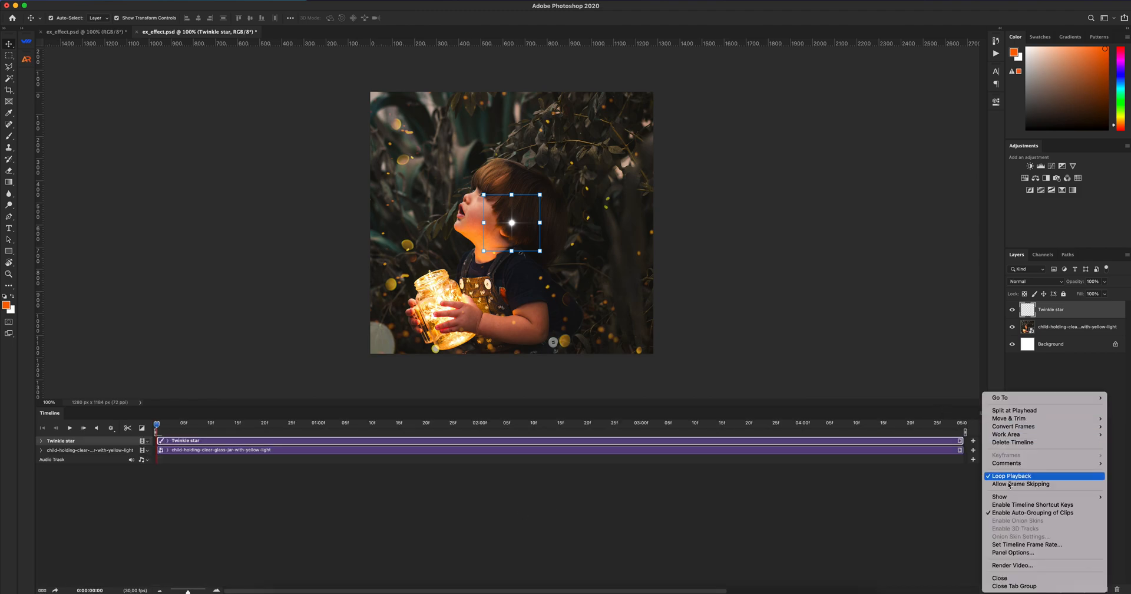
{"action": "left_click", "coordinate": [1025, 546]}
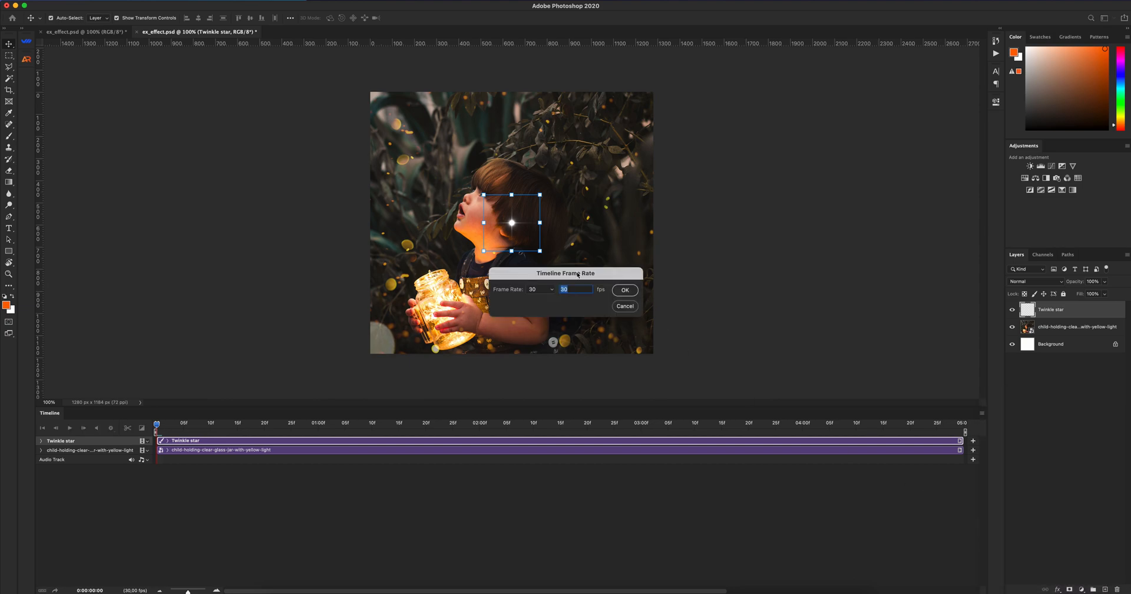
{"action": "mouse_move", "coordinate": [528, 295]}
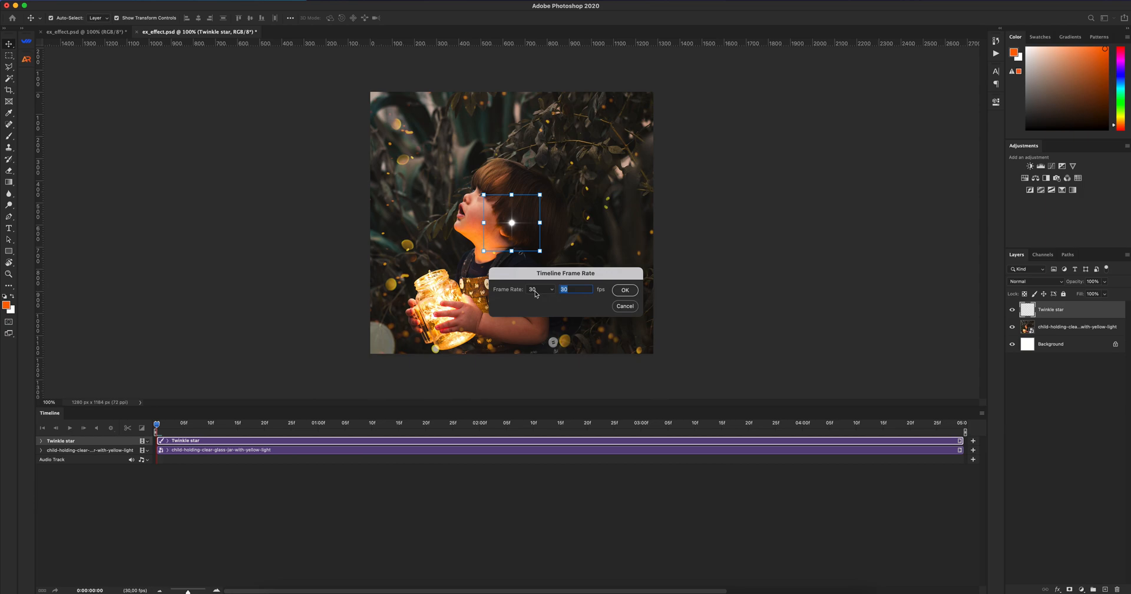
{"action": "mouse_move", "coordinate": [626, 292]}
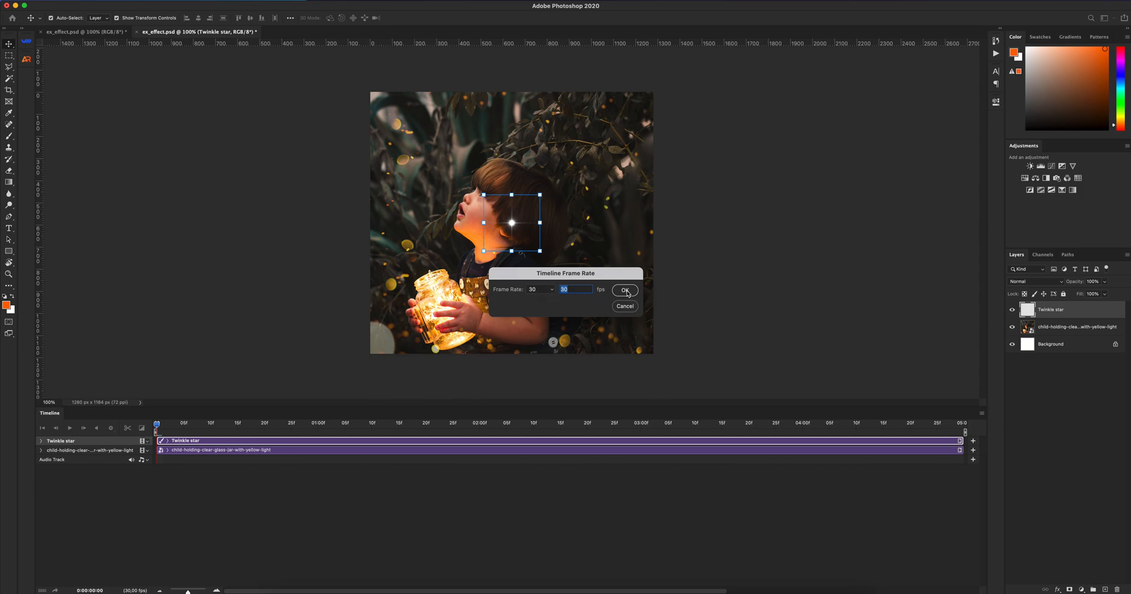
{"action": "left_click", "coordinate": [625, 290]}
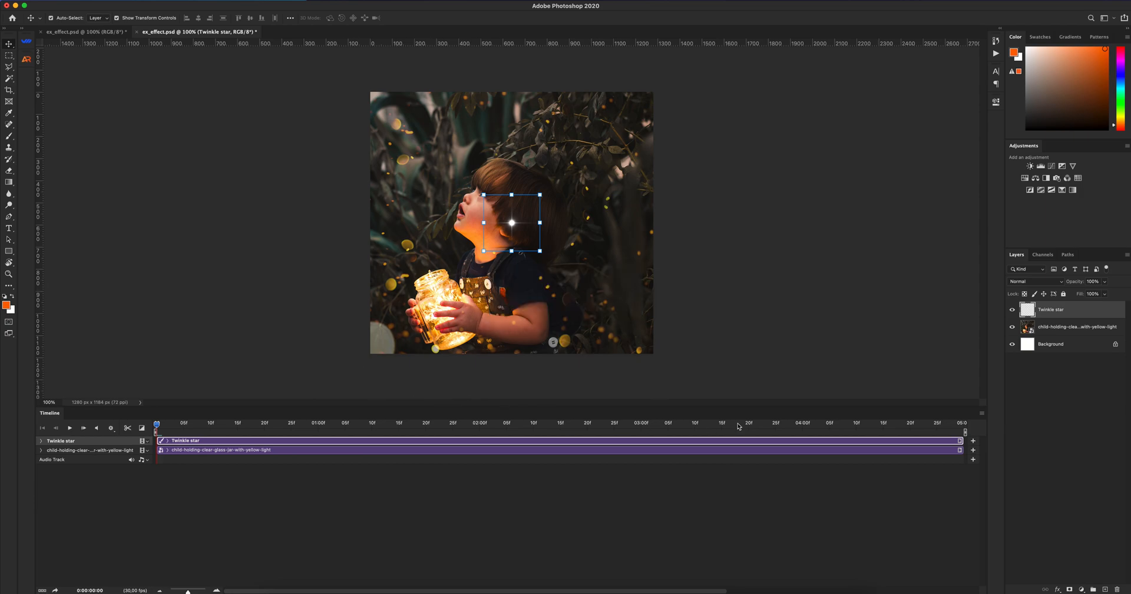
{"action": "mouse_move", "coordinate": [885, 440]}
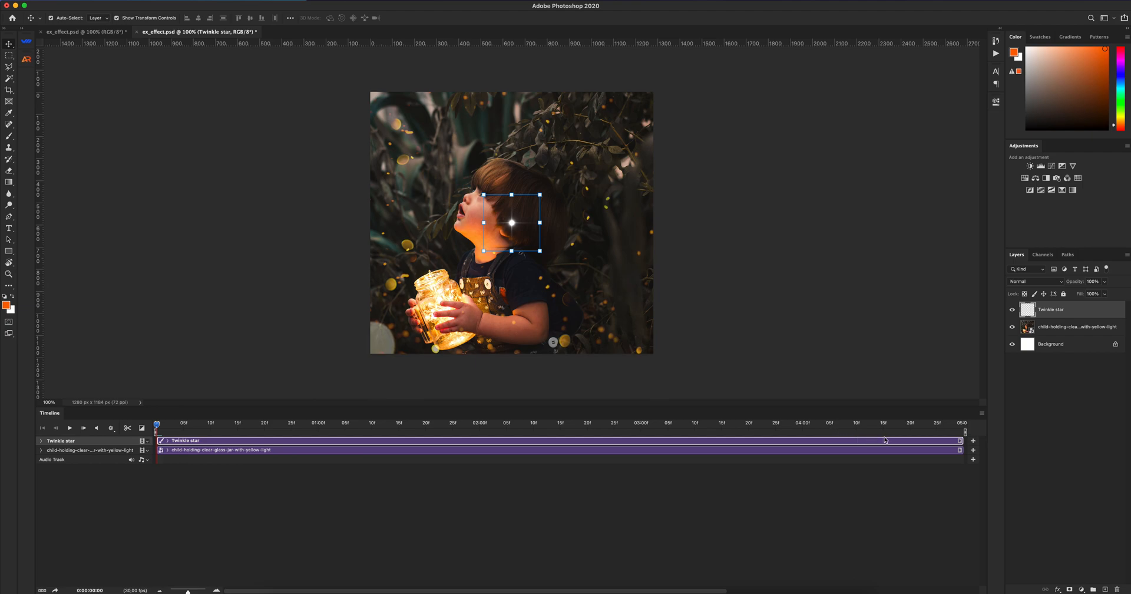
{"action": "mouse_move", "coordinate": [885, 440]}
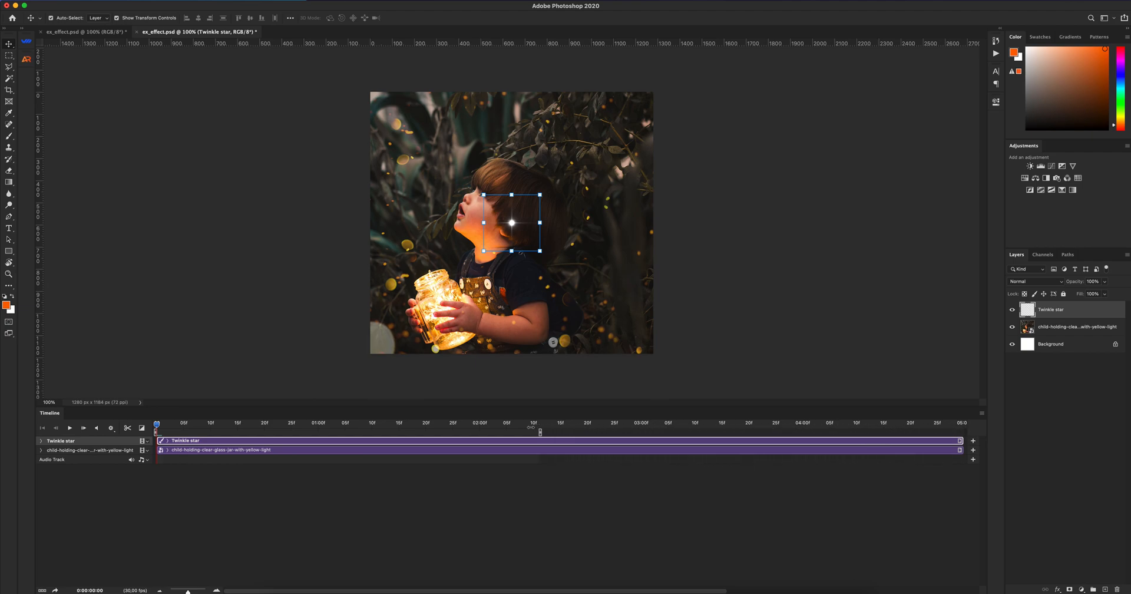
- Set the timeline work area to end at 02:00f
{"action": "left_click", "coordinate": [480, 423]}
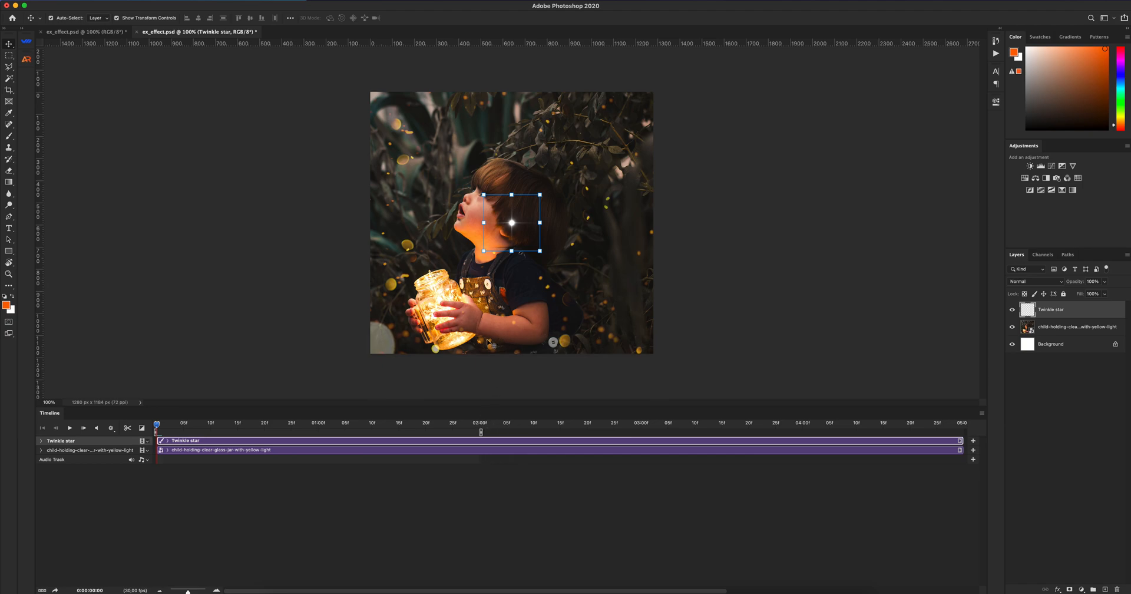
{"action": "mouse_move", "coordinate": [349, 310]}
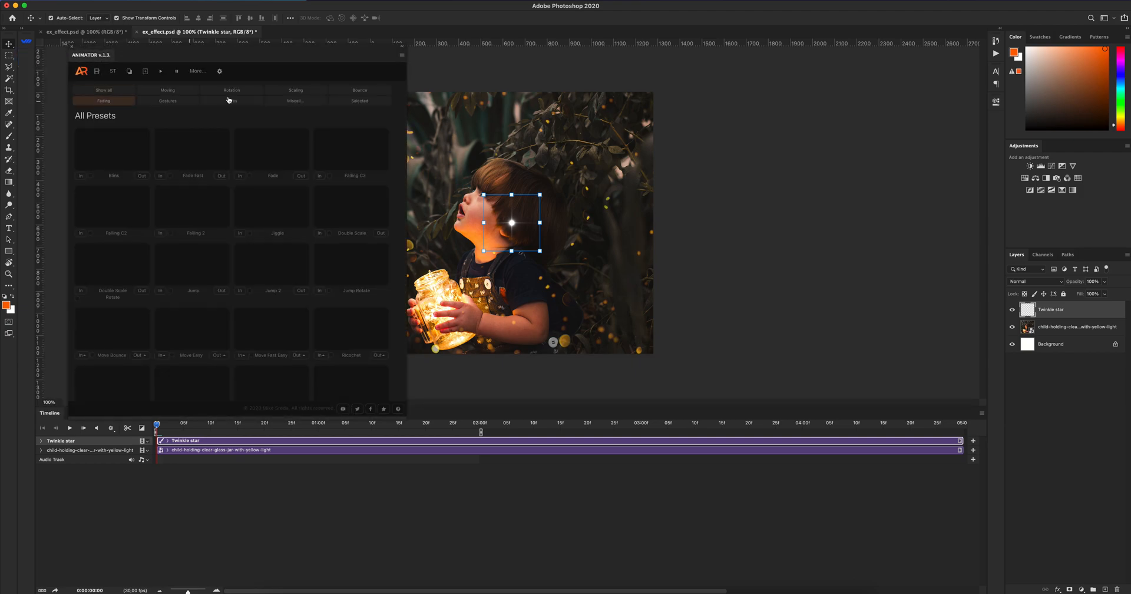
- Apply the Animator plugin's Fading Scale Fade In-Out preset to the star
{"action": "left_click", "coordinate": [231, 100]}
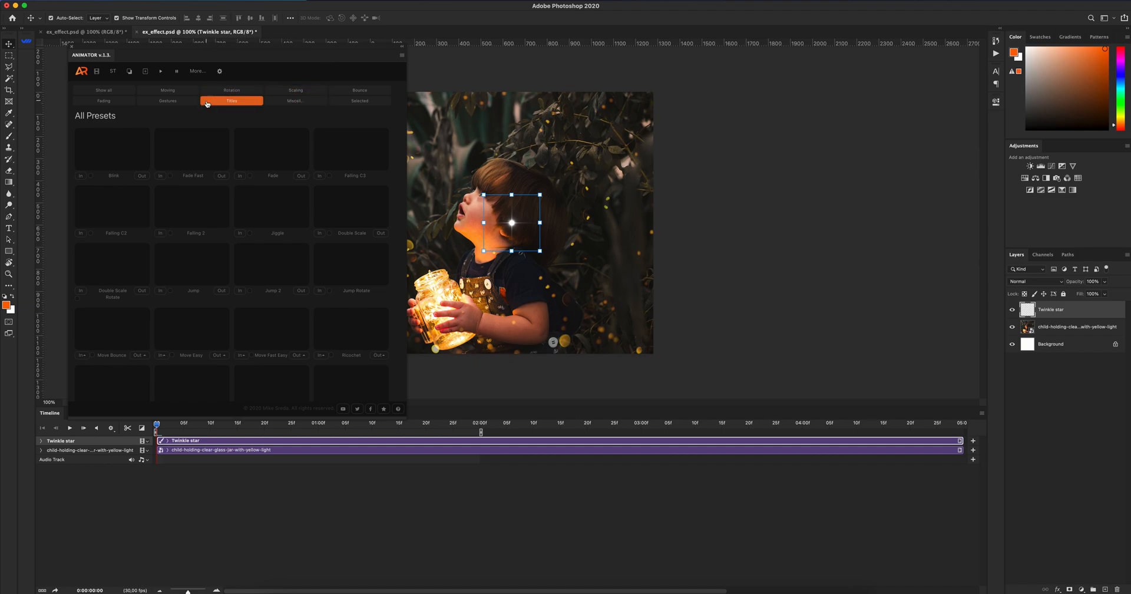
{"action": "left_click", "coordinate": [103, 100]}
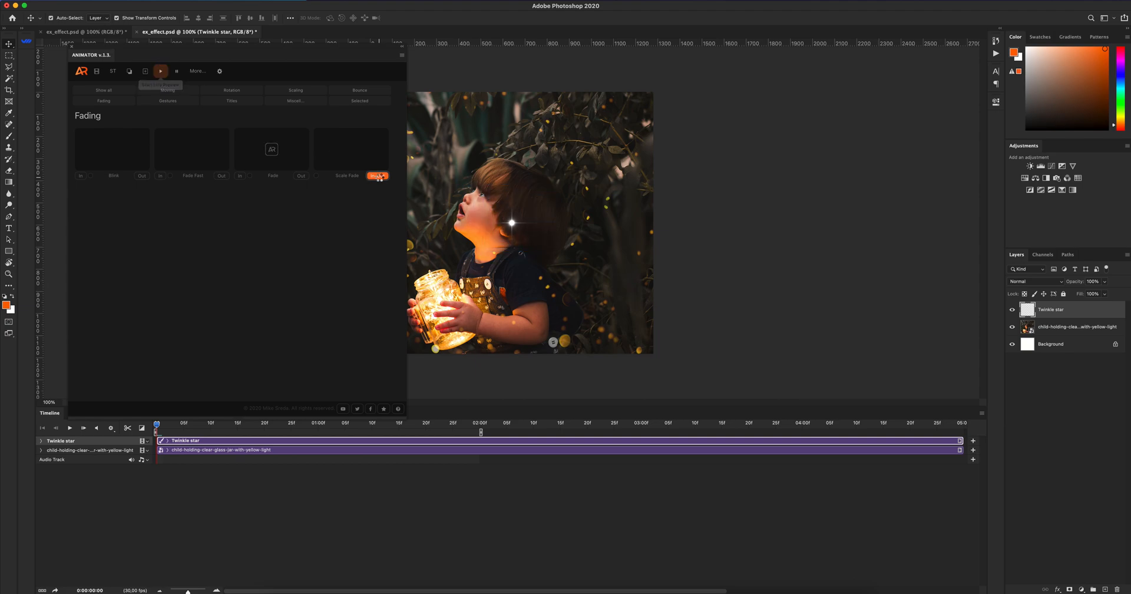
{"action": "left_click", "coordinate": [376, 176]}
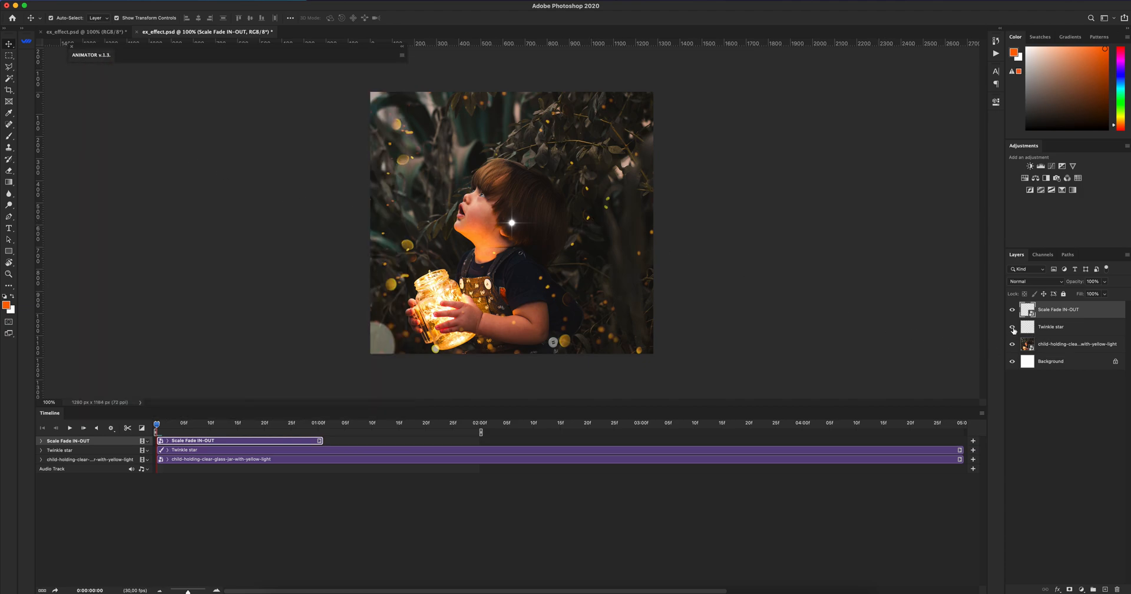
- Hide the original Twinkle star layer and scrub to about 18 frames to preview
{"action": "left_click", "coordinate": [1012, 330]}
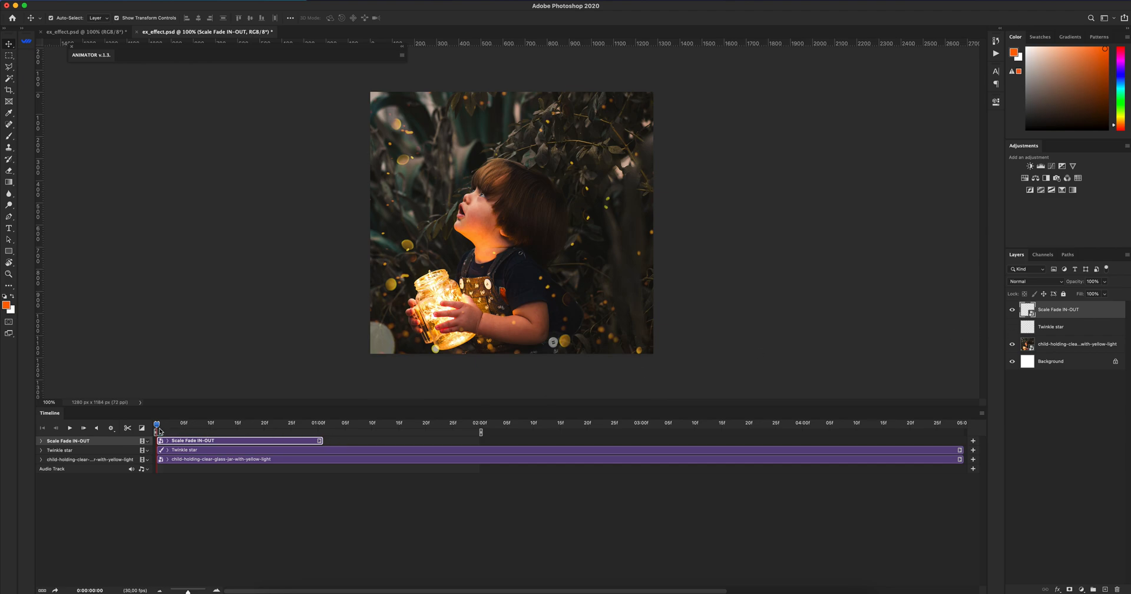
{"action": "left_click_drag", "start_coordinate": [156, 422], "coordinate": [238, 423]}
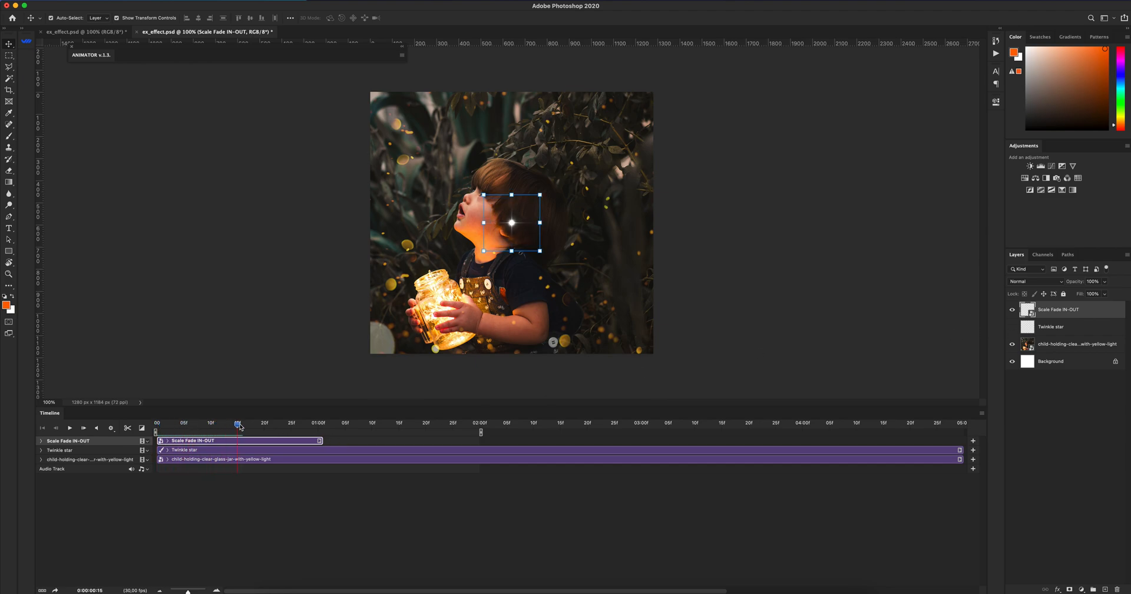
{"action": "left_click_drag", "start_coordinate": [238, 423], "coordinate": [306, 423]}
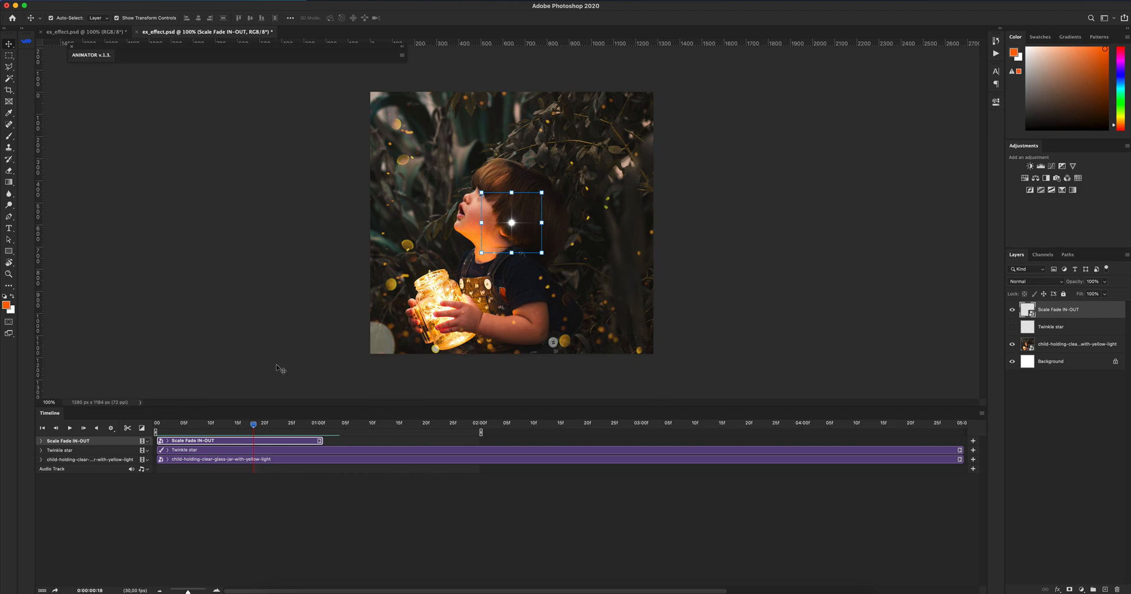
{"action": "mouse_move", "coordinate": [360, 341]}
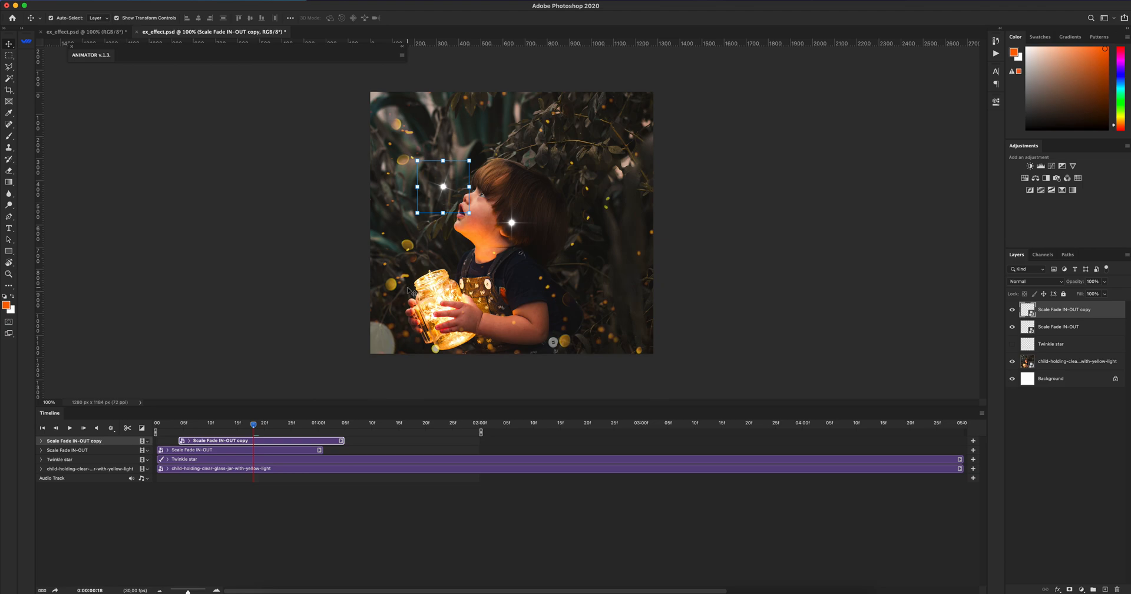
{"action": "mouse_move", "coordinate": [488, 263]}
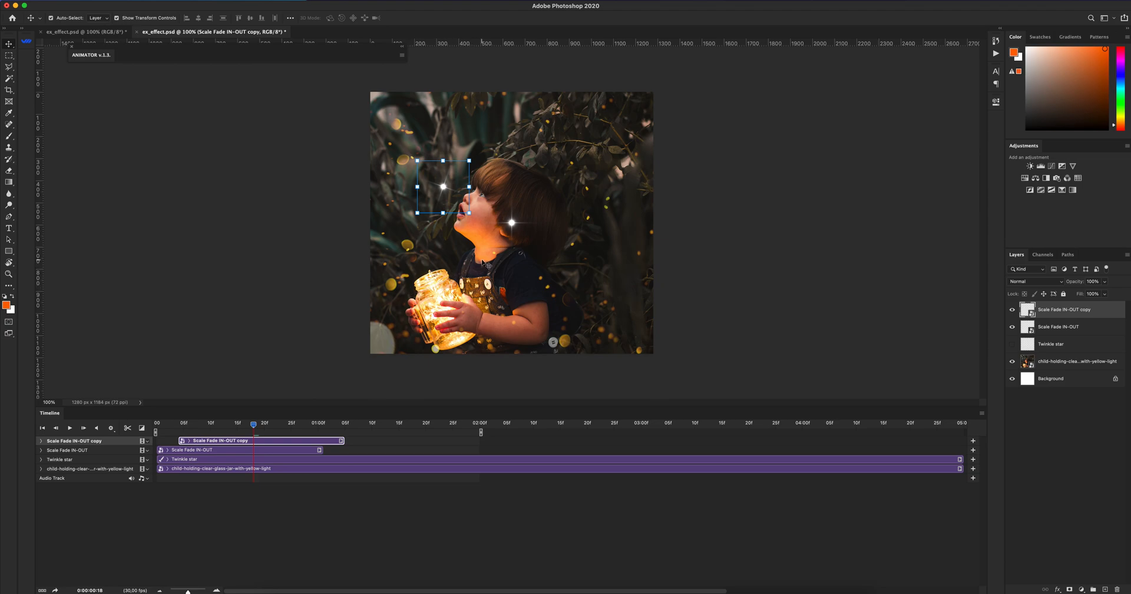
{"action": "mouse_move", "coordinate": [540, 216]}
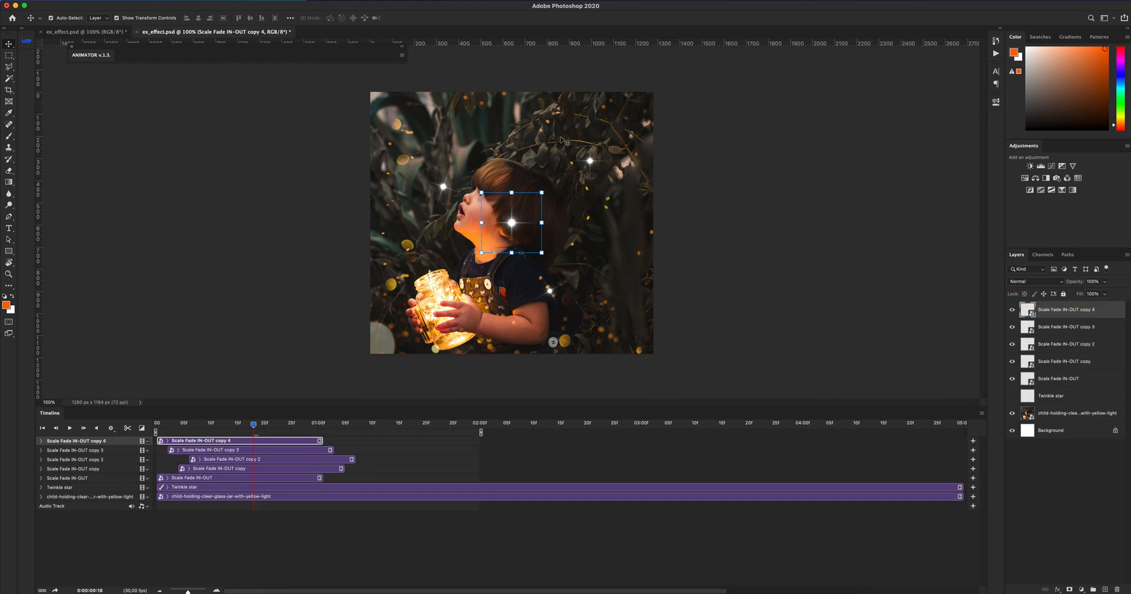
- Move a star copy to a new spot on the photo and reposition the playhead
{"action": "left_click_drag", "start_coordinate": [511, 222], "coordinate": [473, 141]}
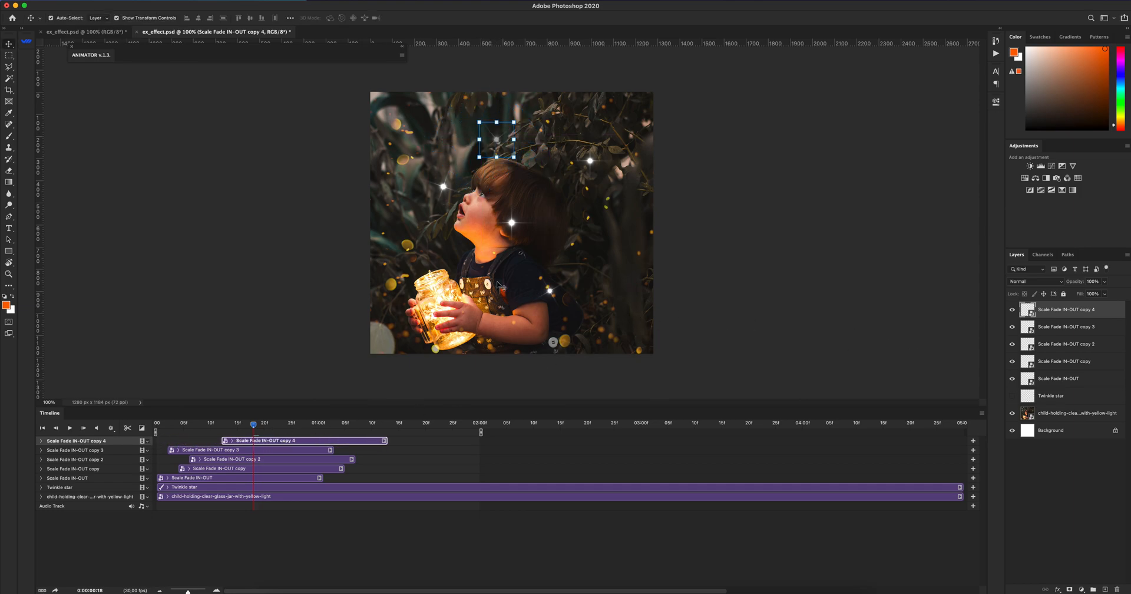
{"action": "left_click", "coordinate": [210, 423]}
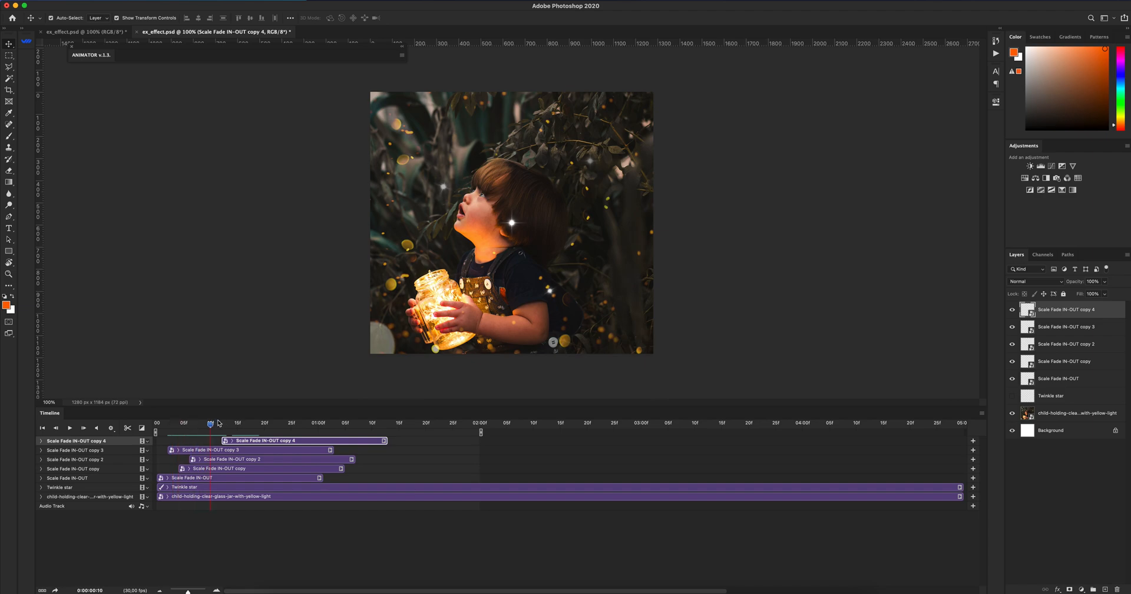
{"action": "left_click", "coordinate": [313, 422]}
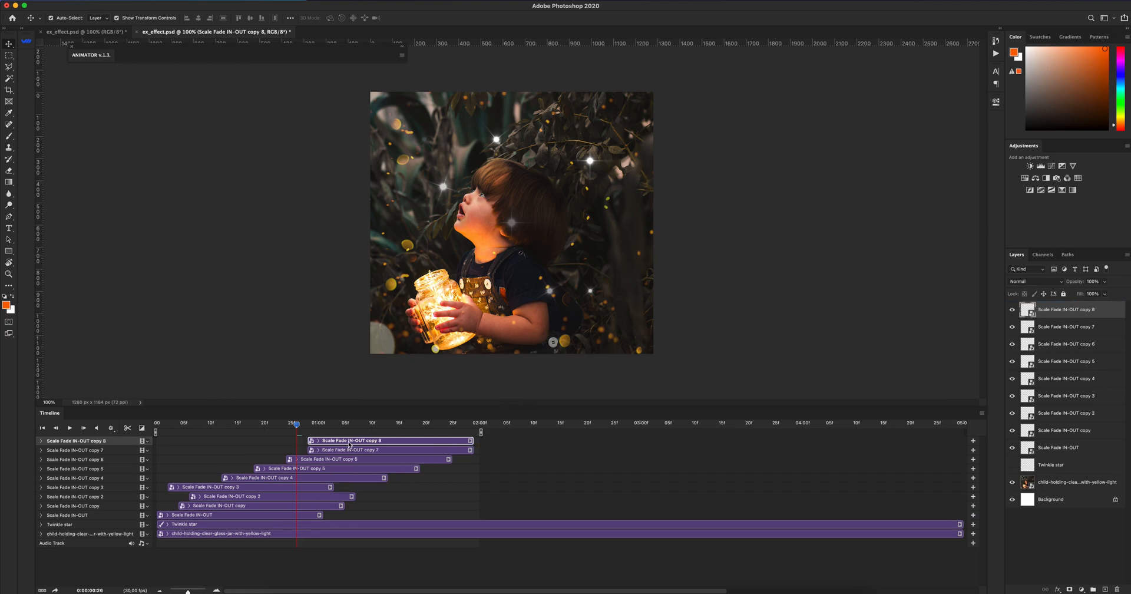
- Move copy 9's star beside the child's chest and start its clip around one second
{"action": "left_click", "coordinate": [376, 422]}
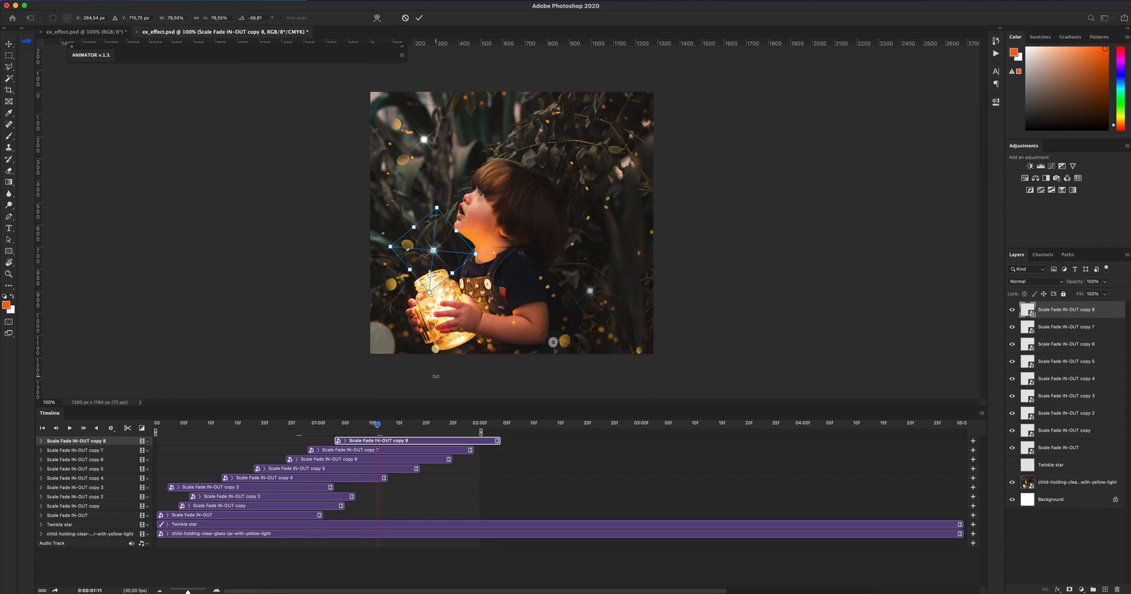
{"action": "left_click_drag", "start_coordinate": [433, 249], "coordinate": [505, 148]}
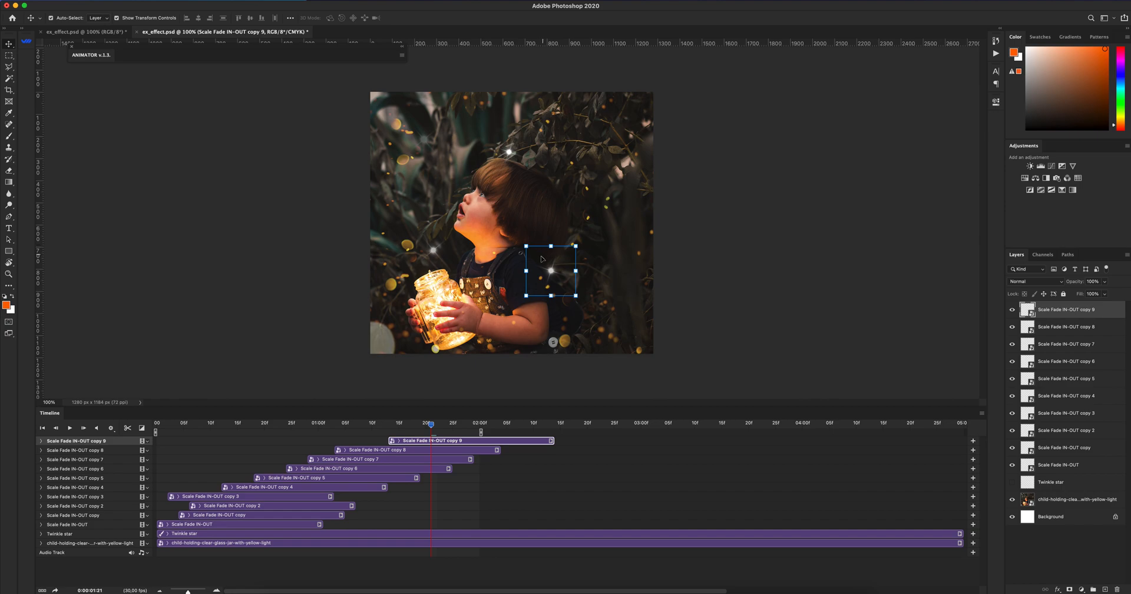
{"action": "mouse_move", "coordinate": [431, 426]}
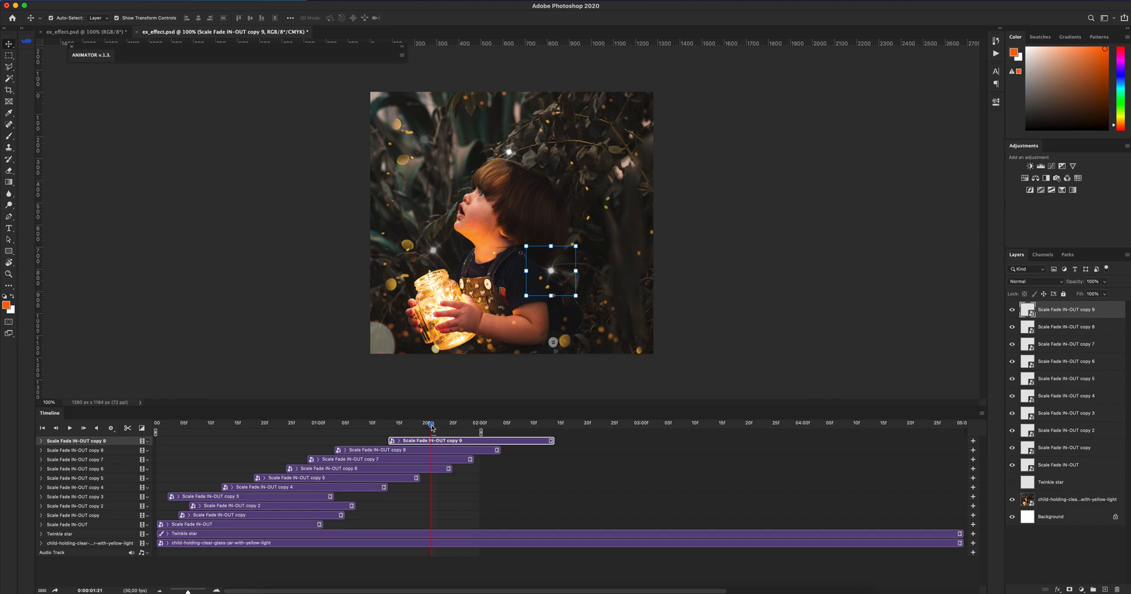
{"action": "left_click", "coordinate": [387, 423]}
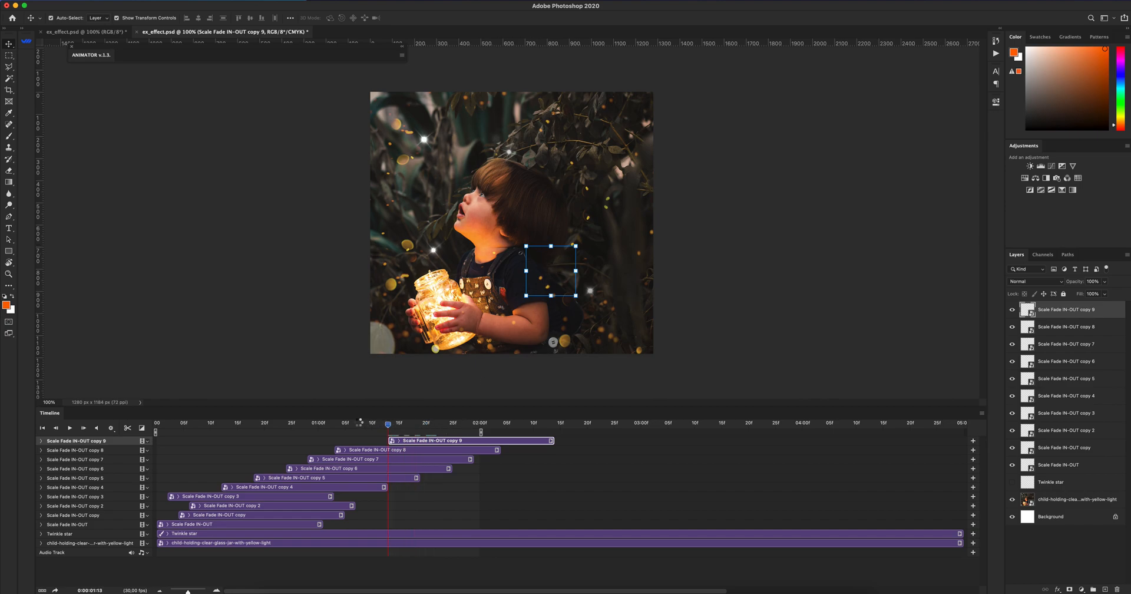
{"action": "left_click", "coordinate": [274, 423]}
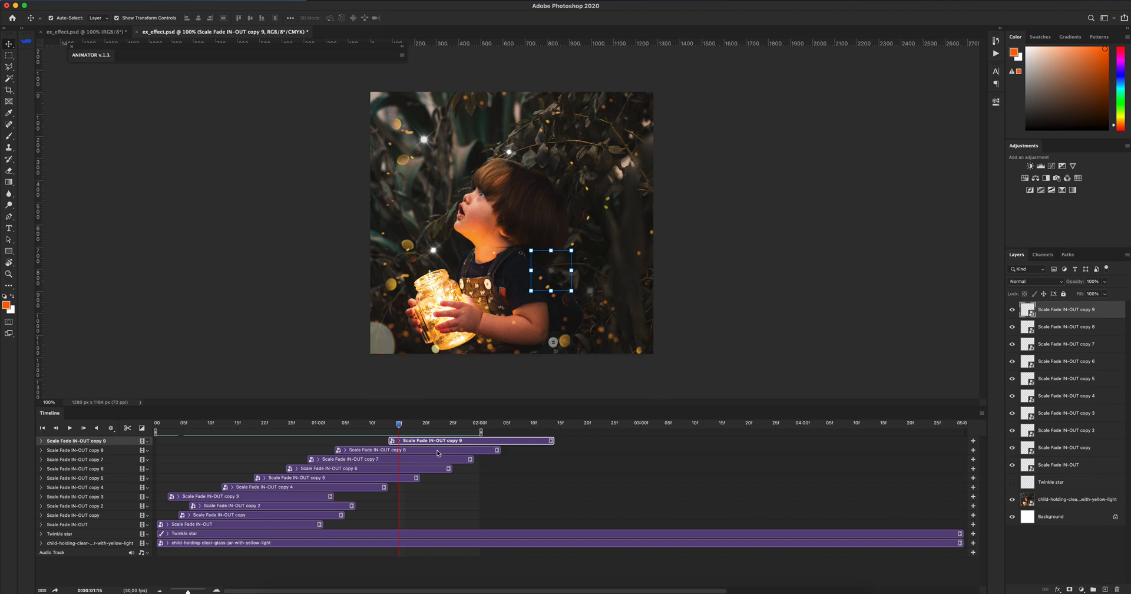
{"action": "mouse_move", "coordinate": [483, 430]}
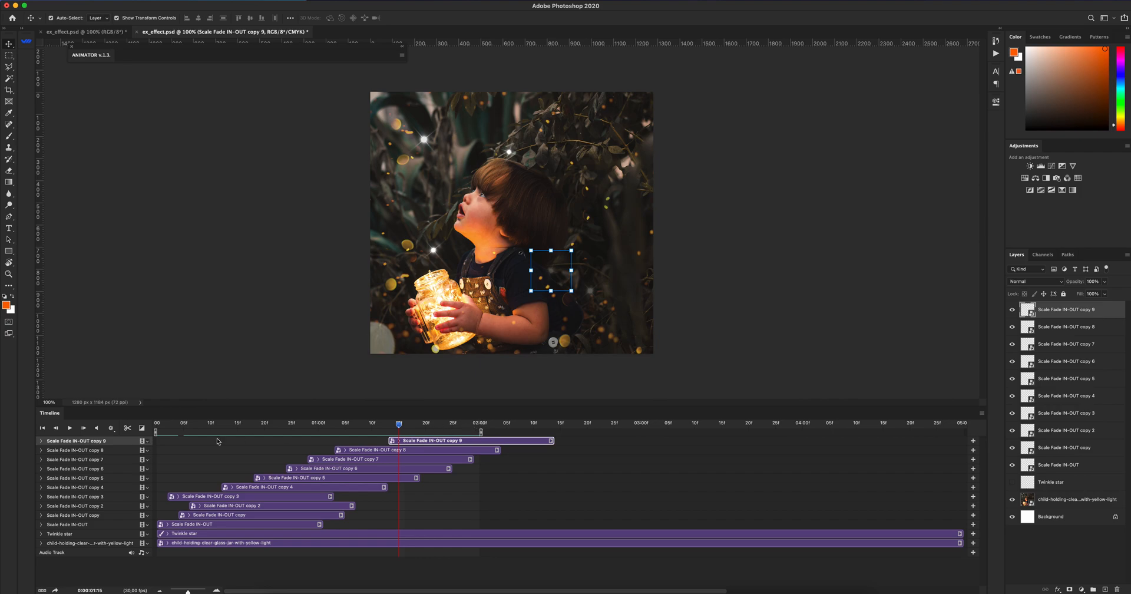
{"action": "left_click", "coordinate": [70, 428]}
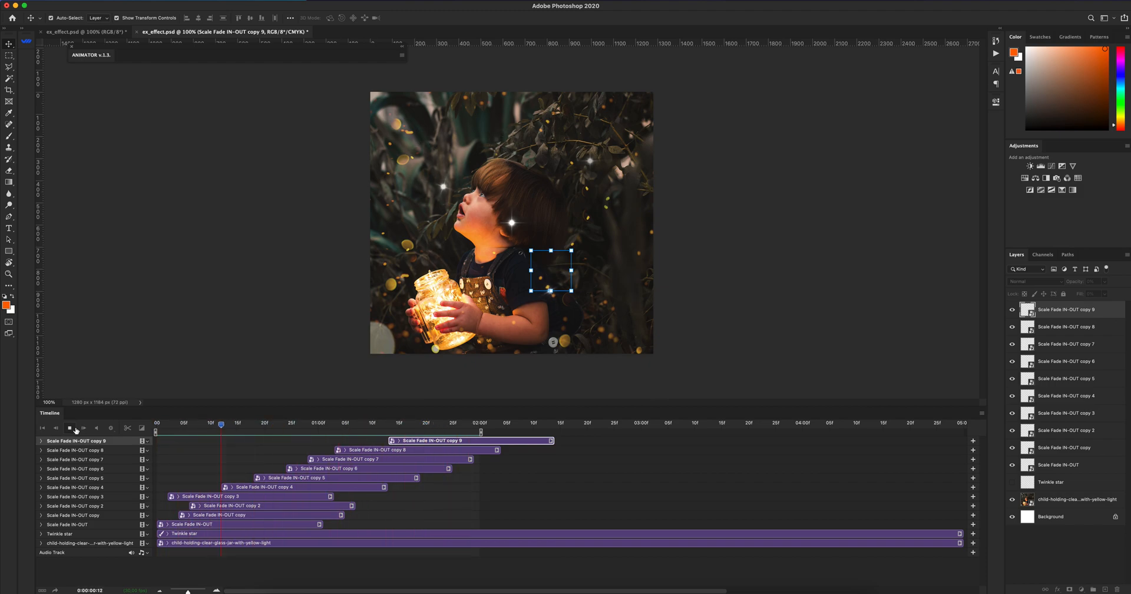
{"action": "left_click", "coordinate": [69, 428]}
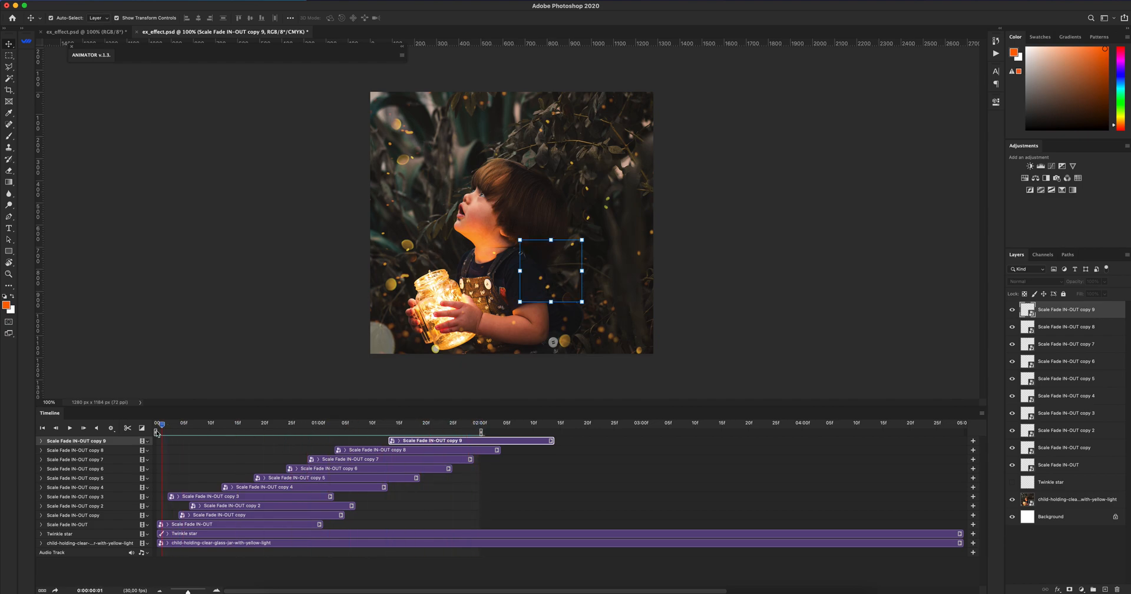
{"action": "left_click", "coordinate": [416, 423]}
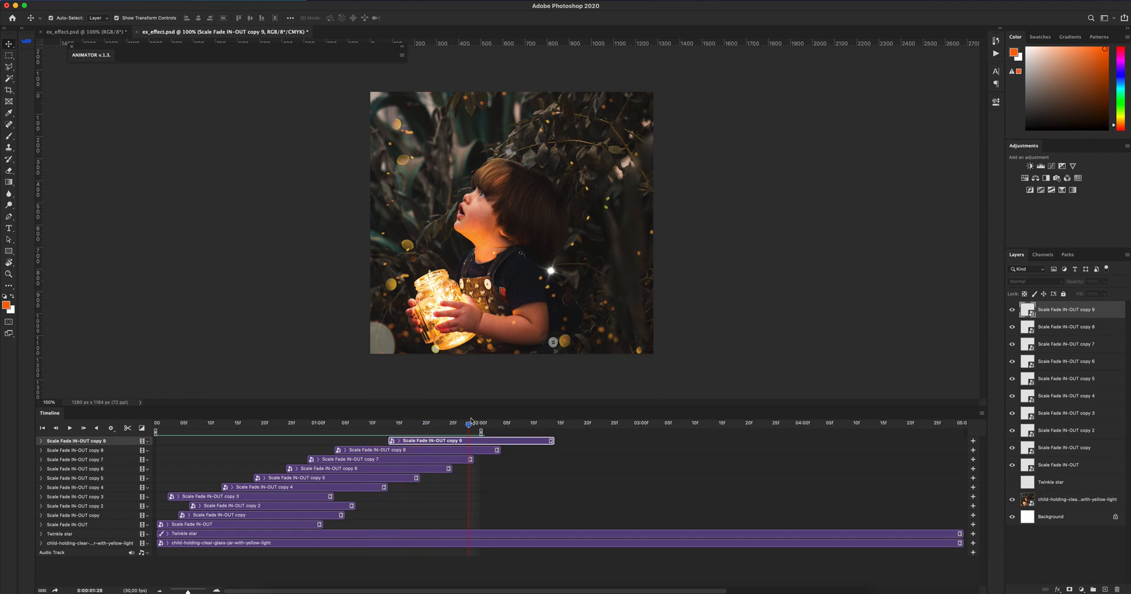
{"action": "left_click", "coordinate": [419, 449]}
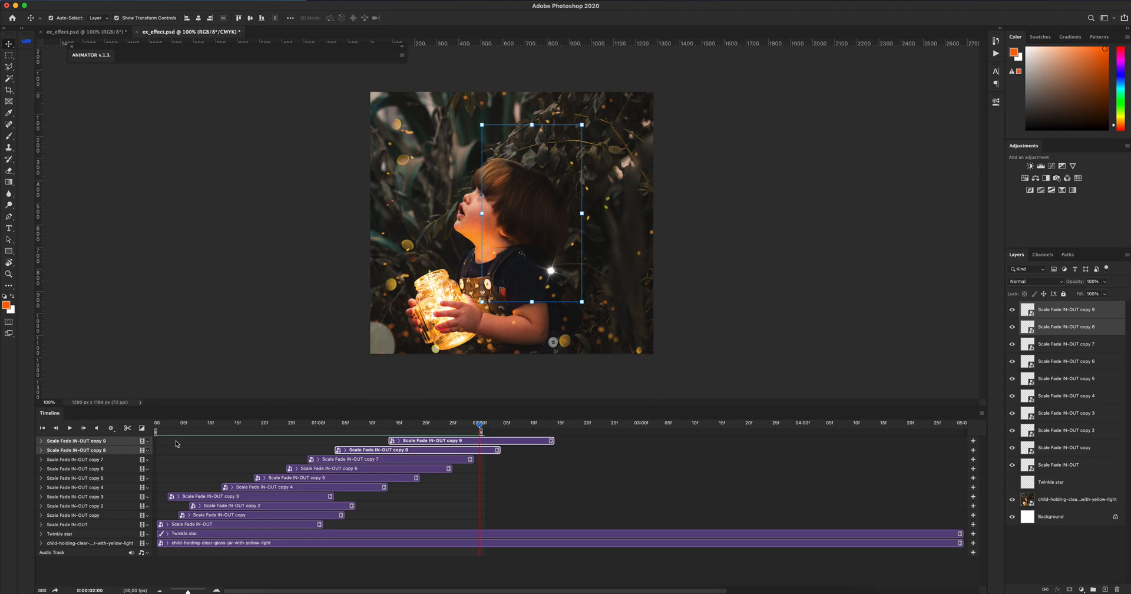
{"action": "mouse_move", "coordinate": [126, 439]}
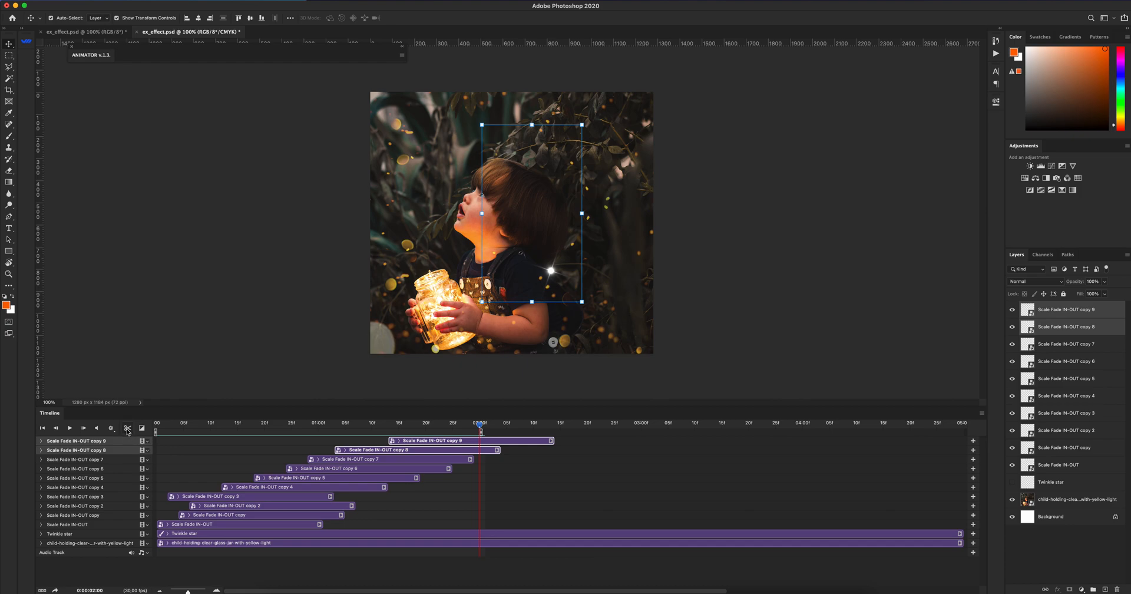
{"action": "mouse_move", "coordinate": [127, 428]}
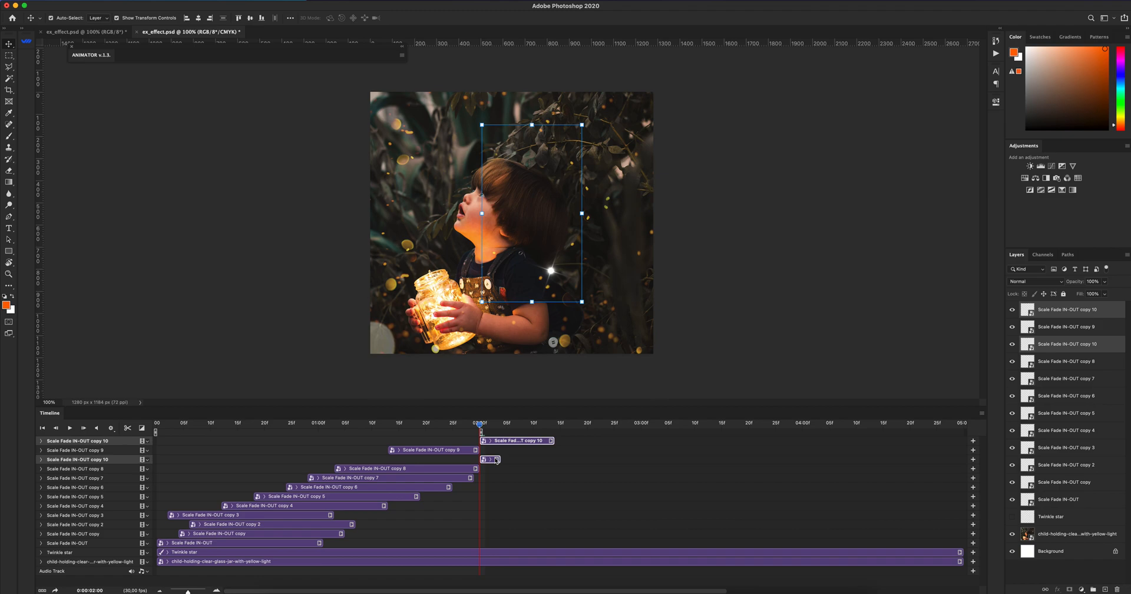
{"action": "mouse_move", "coordinate": [517, 445]}
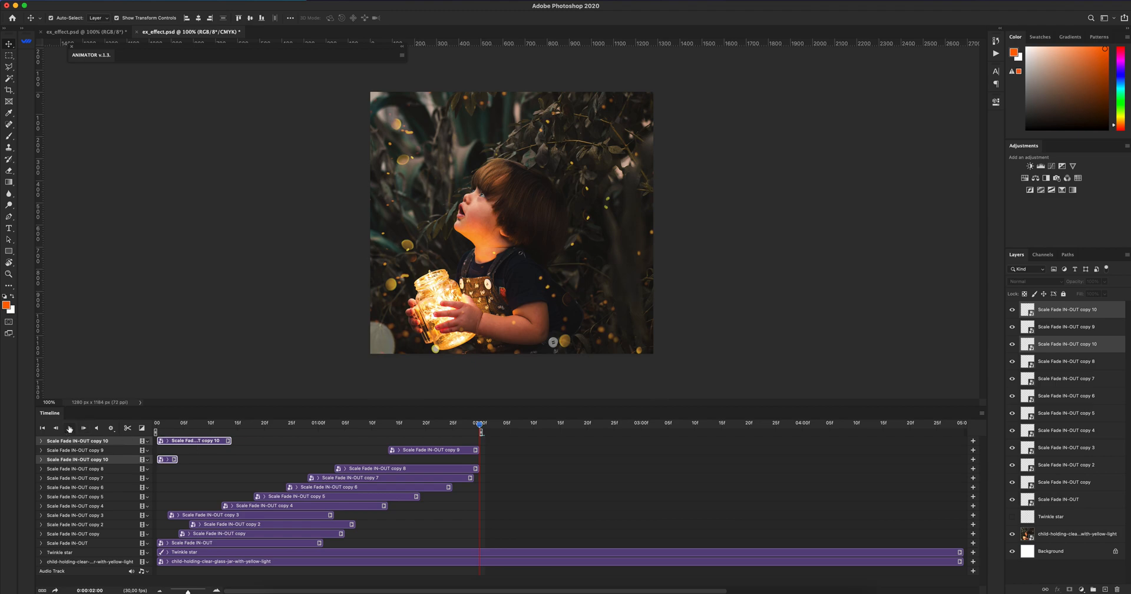
- Play the looping animation to check the split copy 10 clips
{"action": "left_click", "coordinate": [70, 427]}
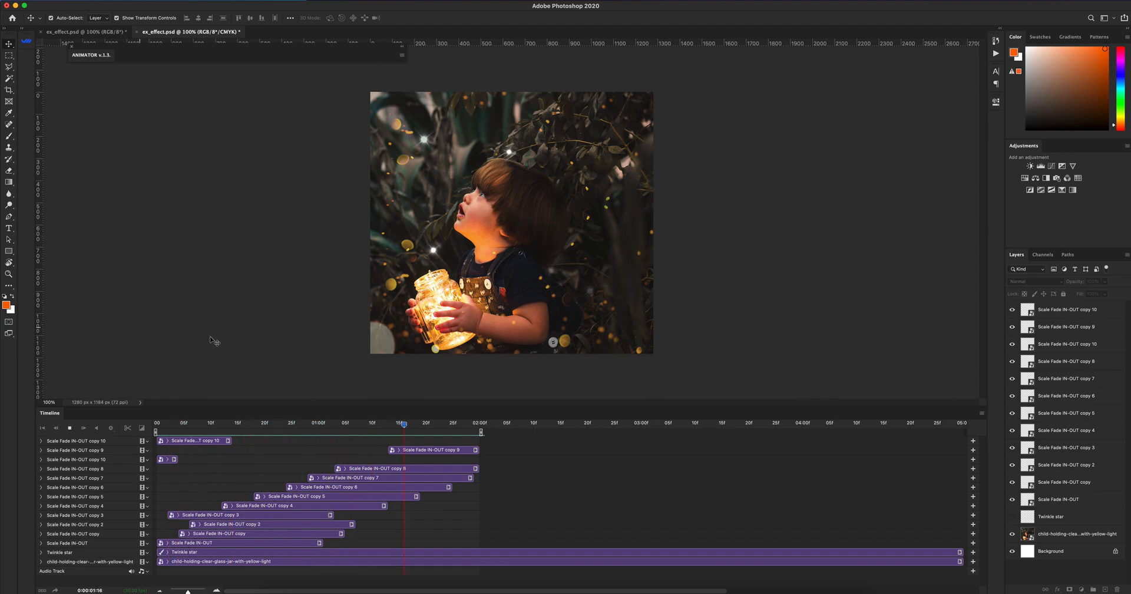
- Stop playback, then rotate and shrink the duplicated Group 1 copy of stars
{"action": "left_click", "coordinate": [339, 423]}
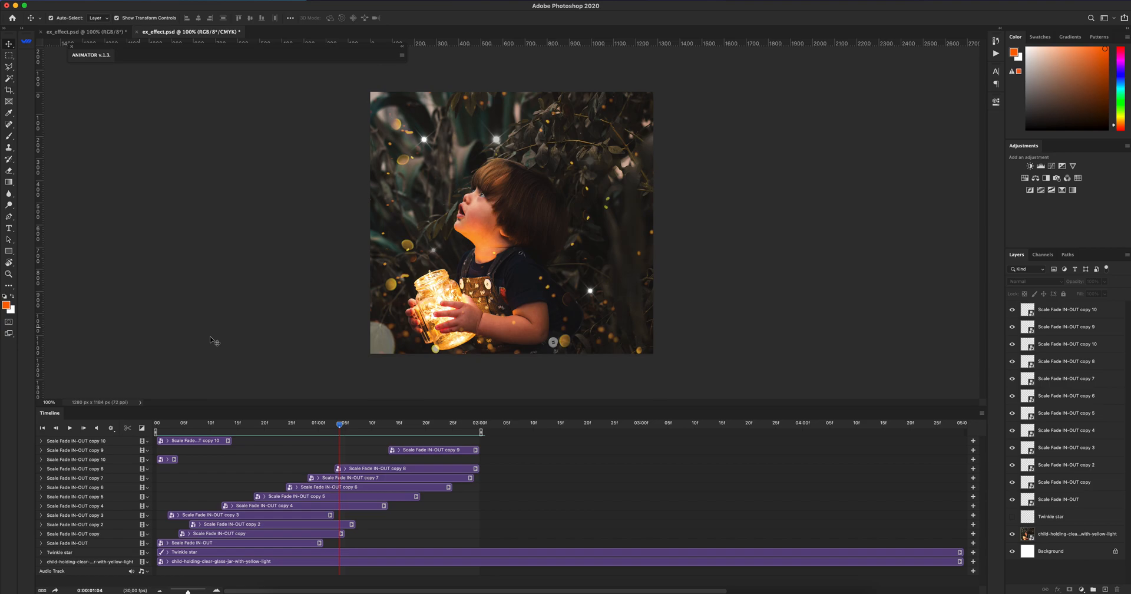
{"action": "left_click", "coordinate": [1058, 498]}
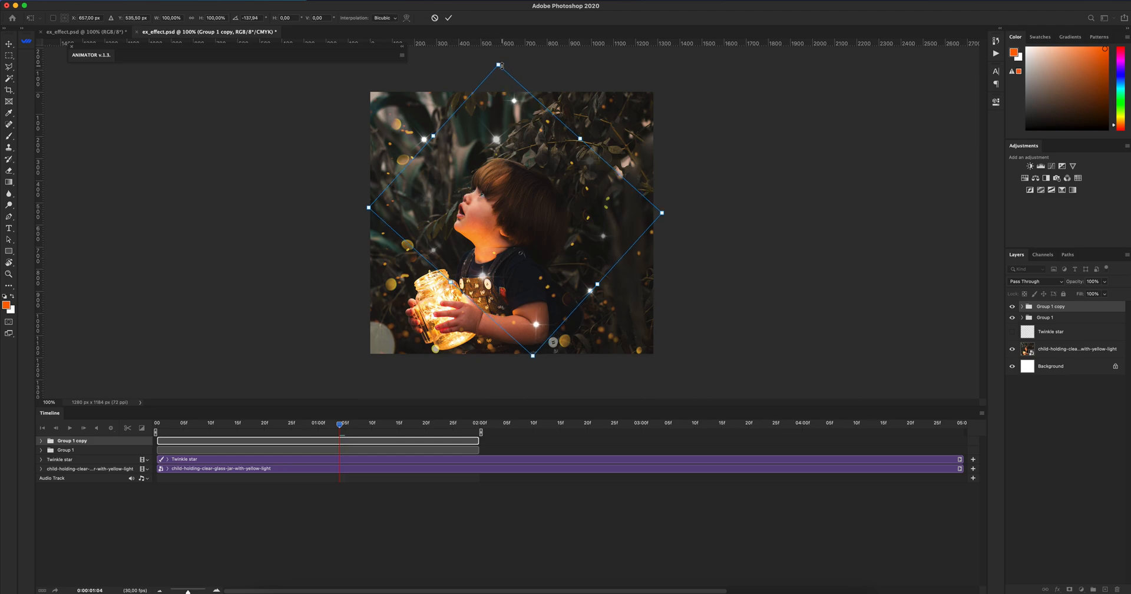
{"action": "left_click_drag", "start_coordinate": [661, 214], "coordinate": [623, 213]}
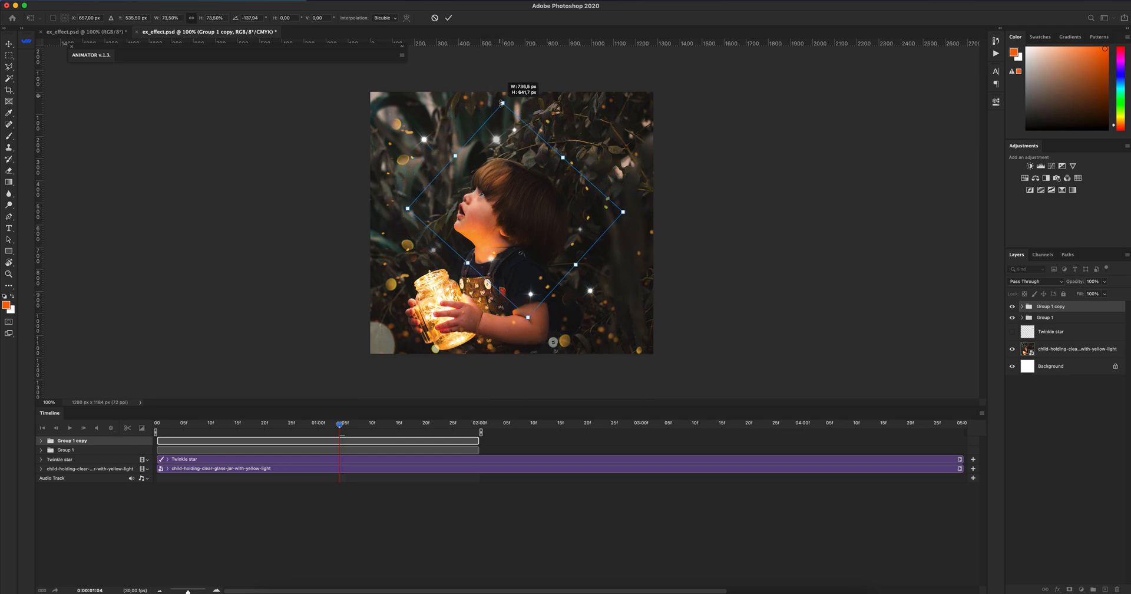
{"action": "left_click", "coordinate": [448, 17]}
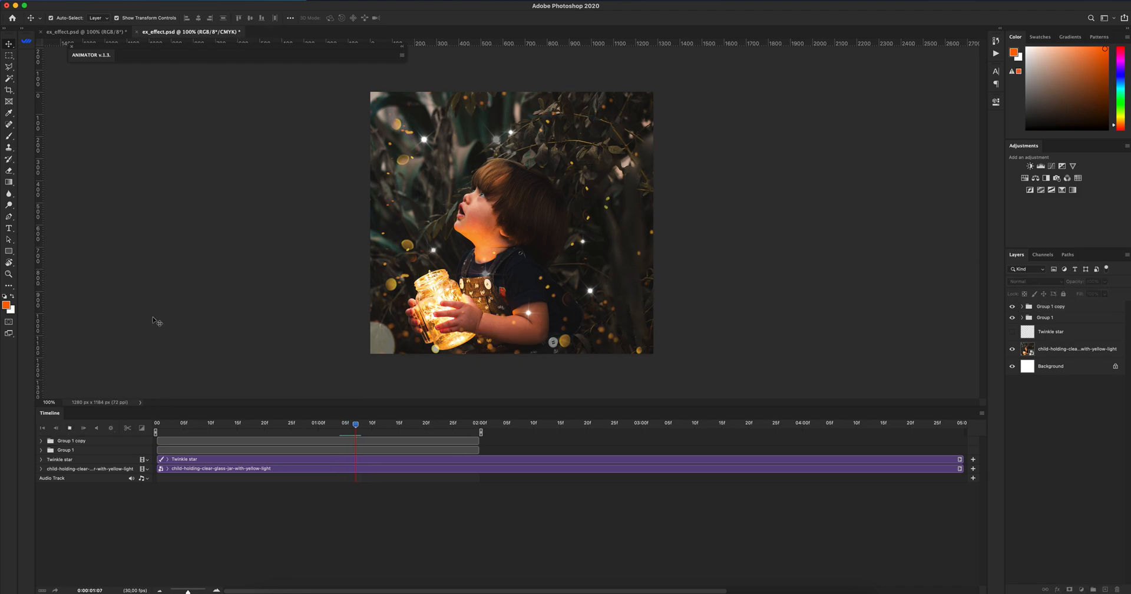
{"action": "left_click", "coordinate": [210, 422]}
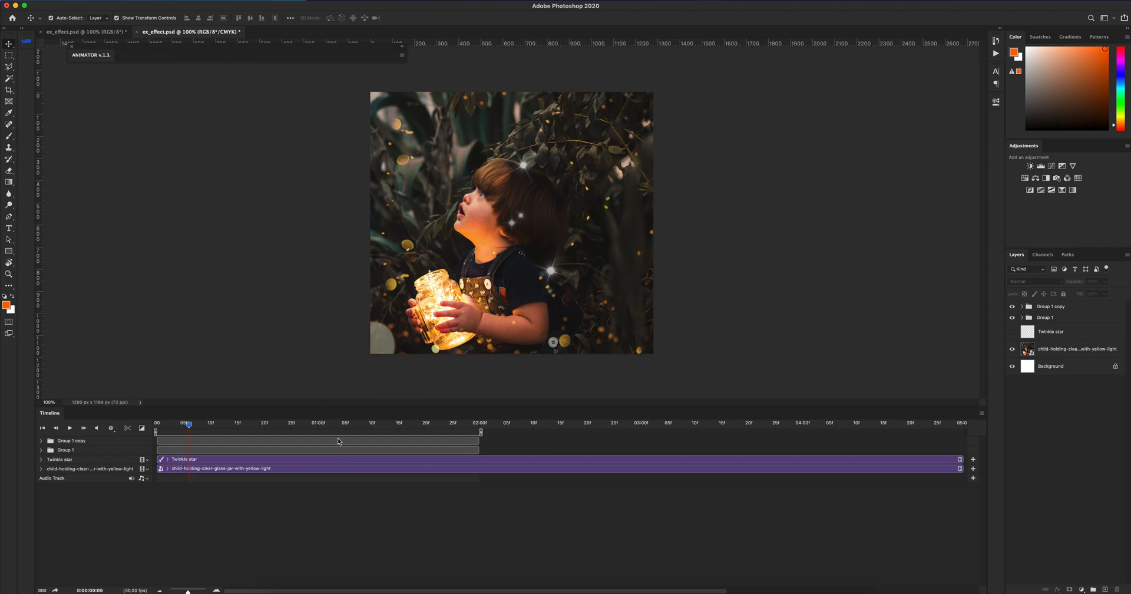
{"action": "left_click", "coordinate": [71, 440]}
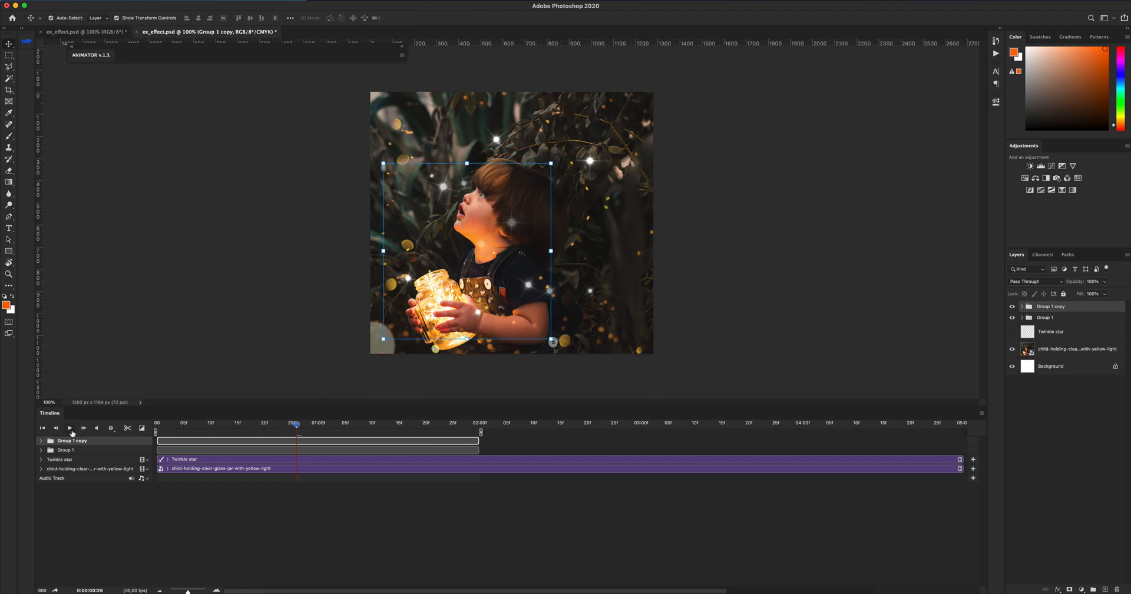
{"action": "left_click", "coordinate": [69, 427]}
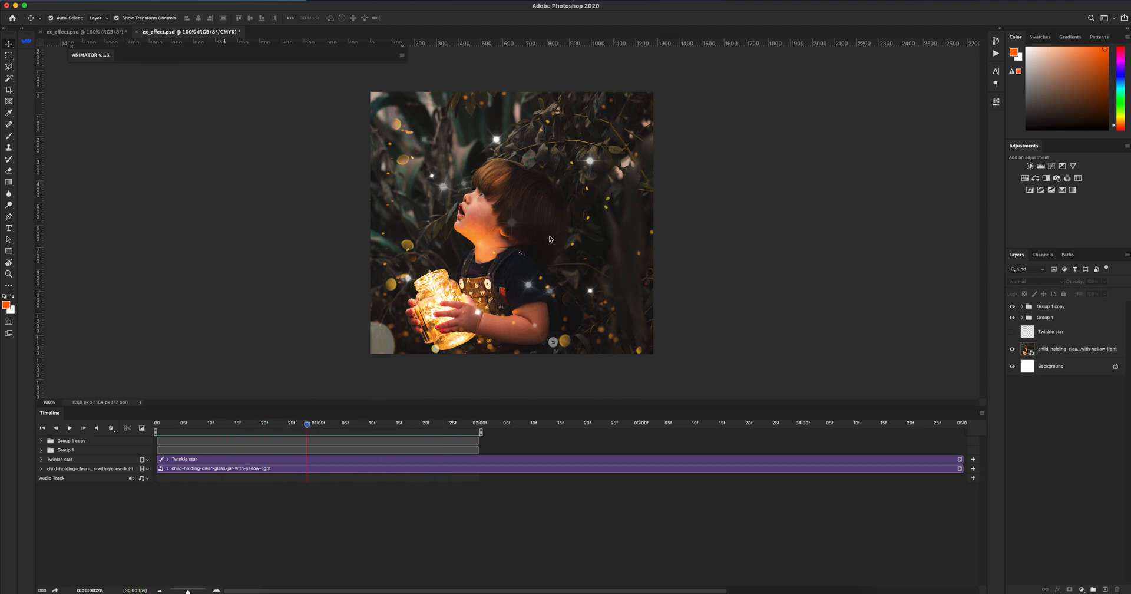
{"action": "mouse_move", "coordinate": [562, 241]}
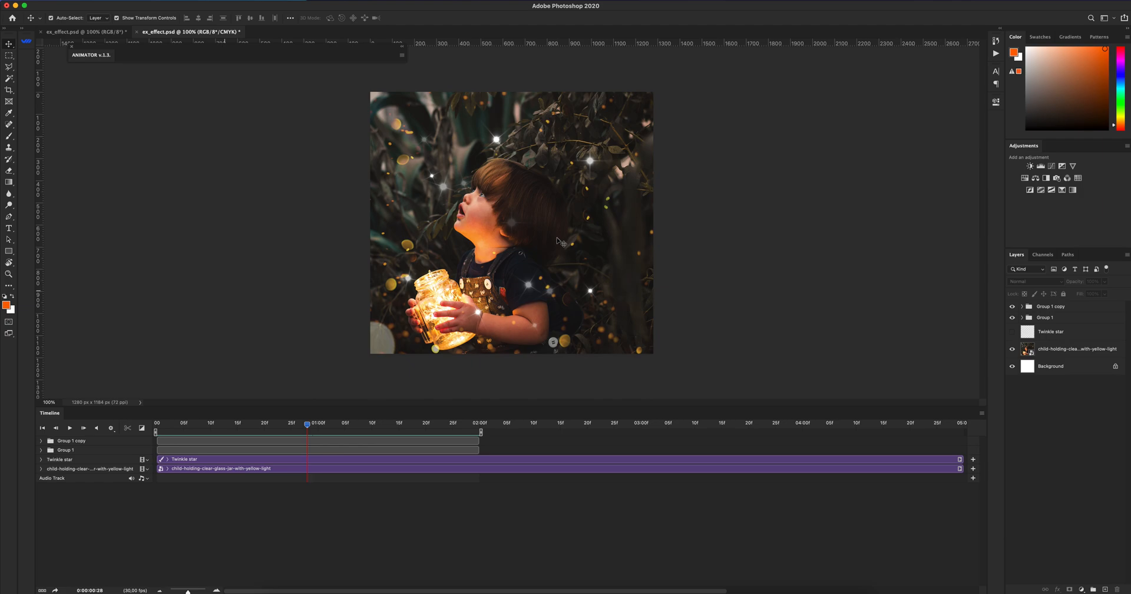
{"action": "mouse_move", "coordinate": [584, 224]}
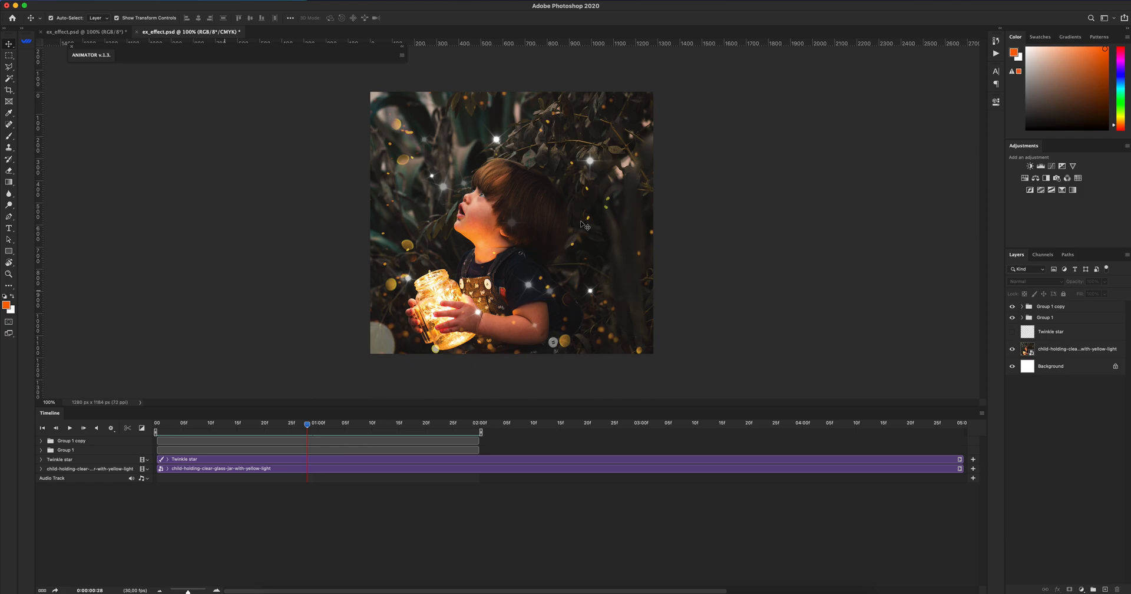
{"action": "mouse_move", "coordinate": [808, 113]}
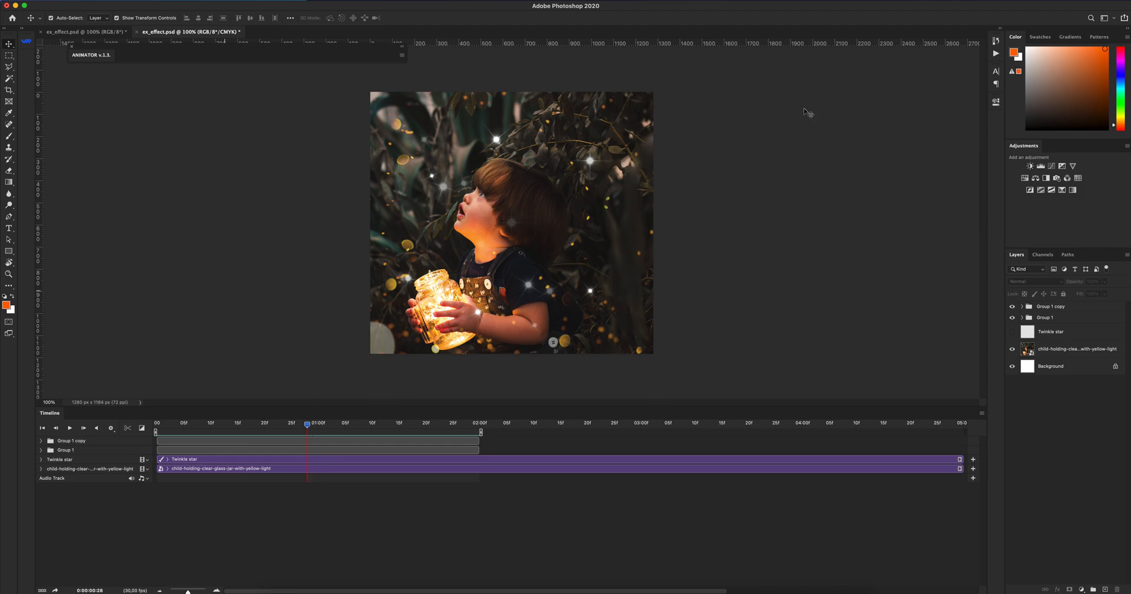